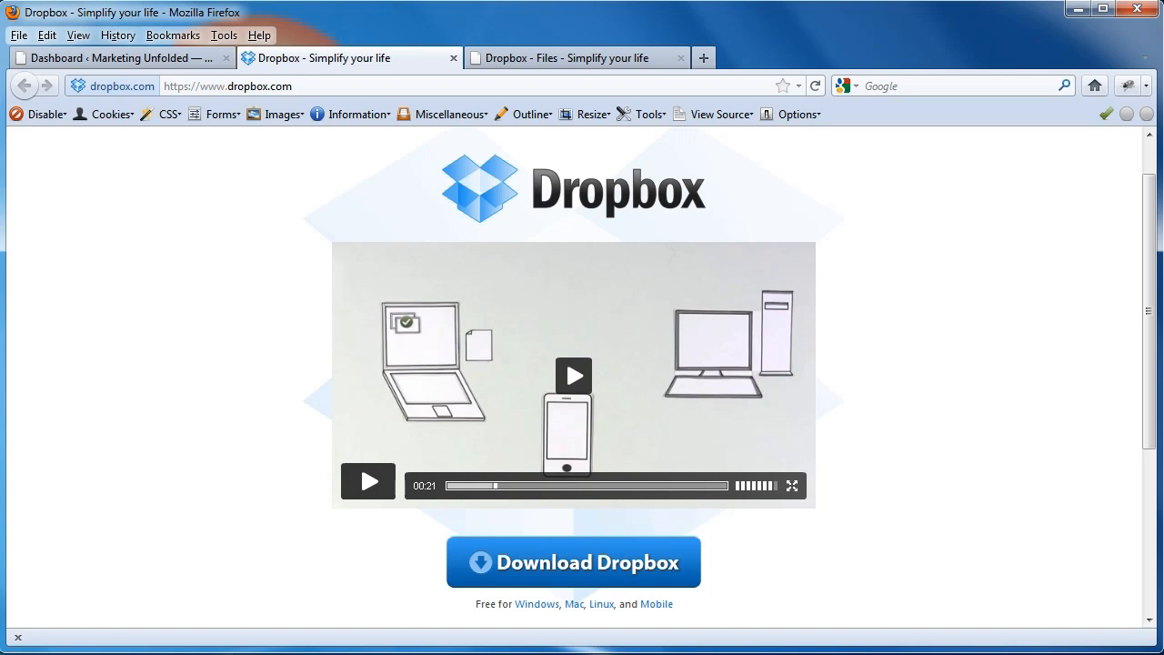
{"action": "mouse_move", "coordinate": [481, 367]}
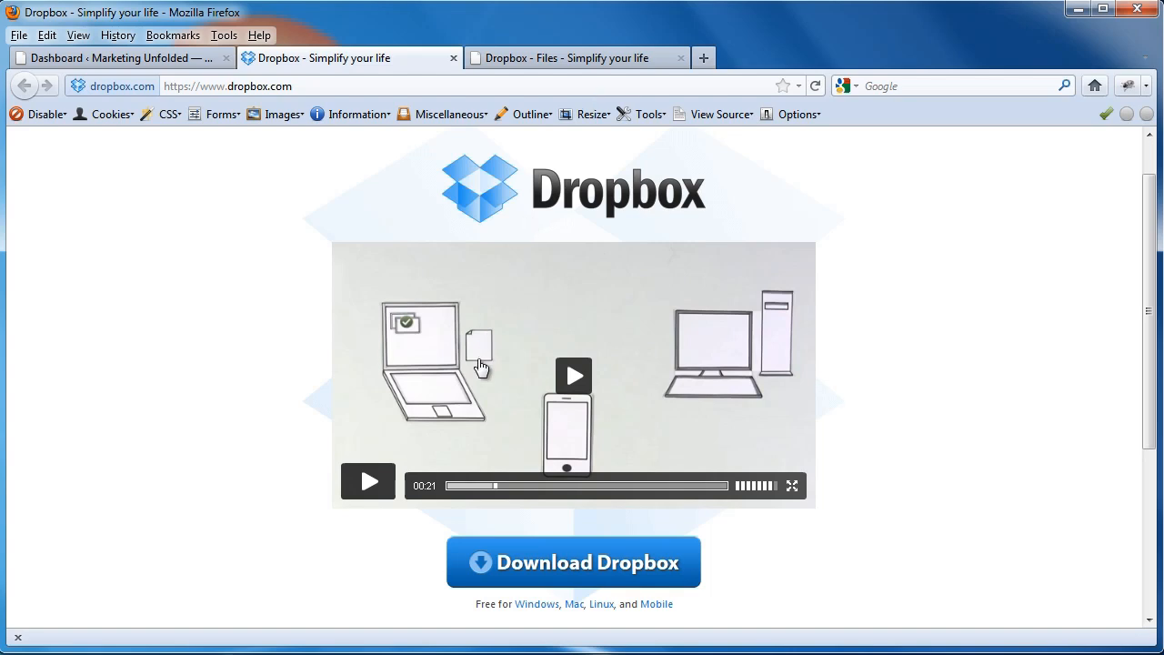
{"action": "mouse_move", "coordinate": [421, 351]}
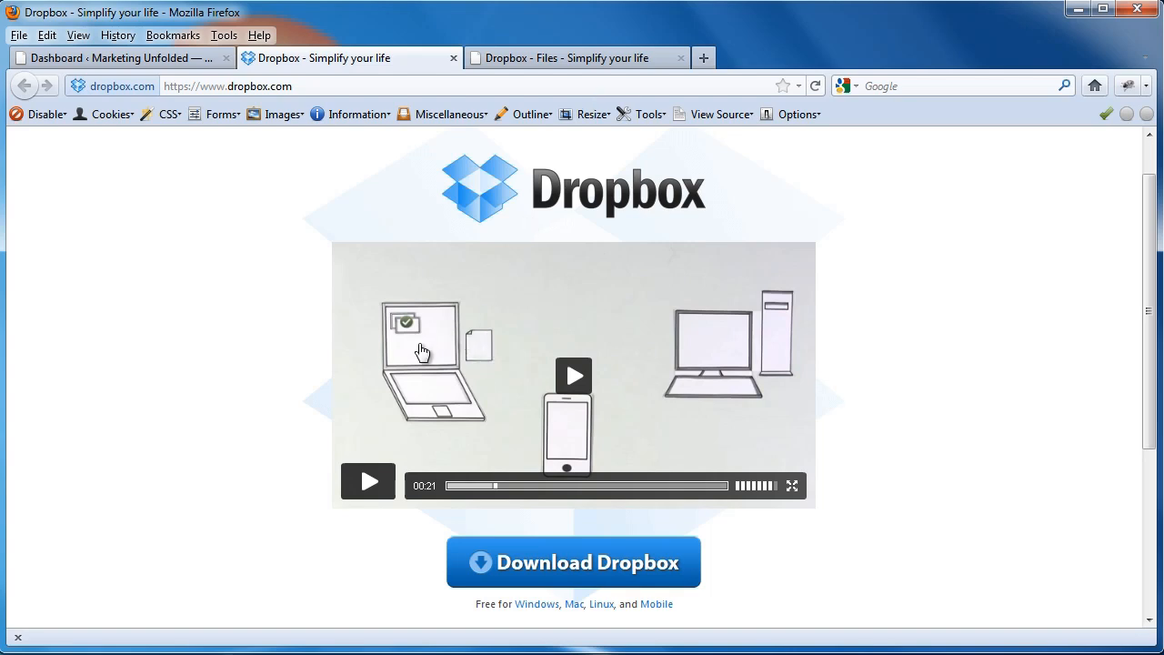
{"action": "mouse_move", "coordinate": [445, 362]}
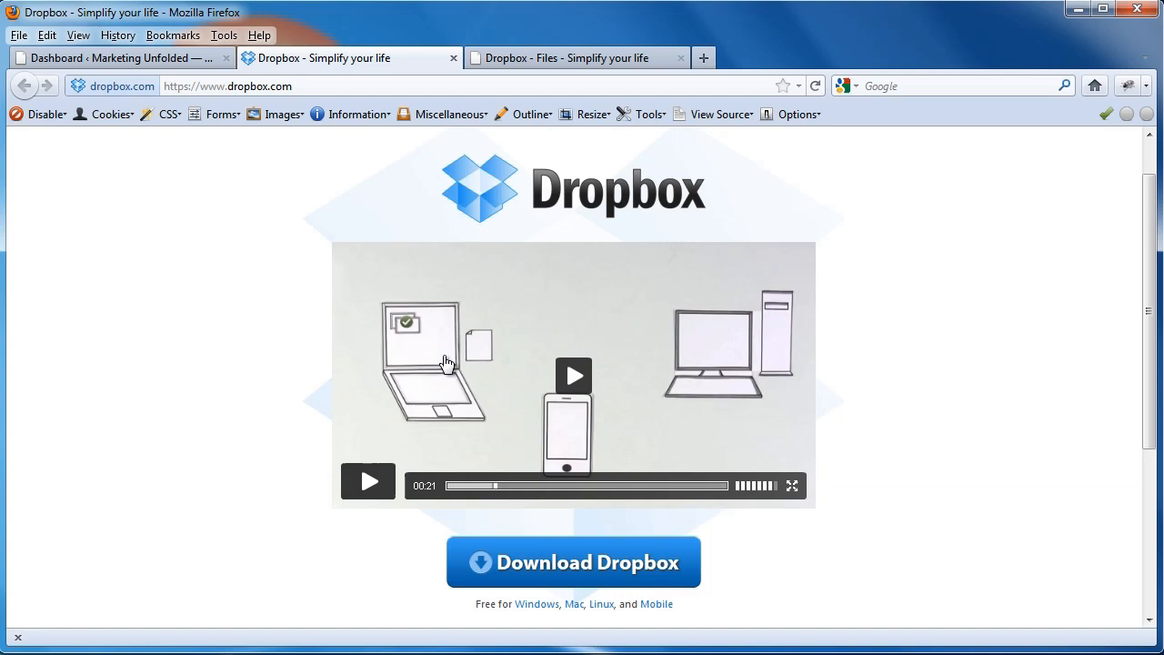
{"action": "mouse_move", "coordinate": [434, 362]}
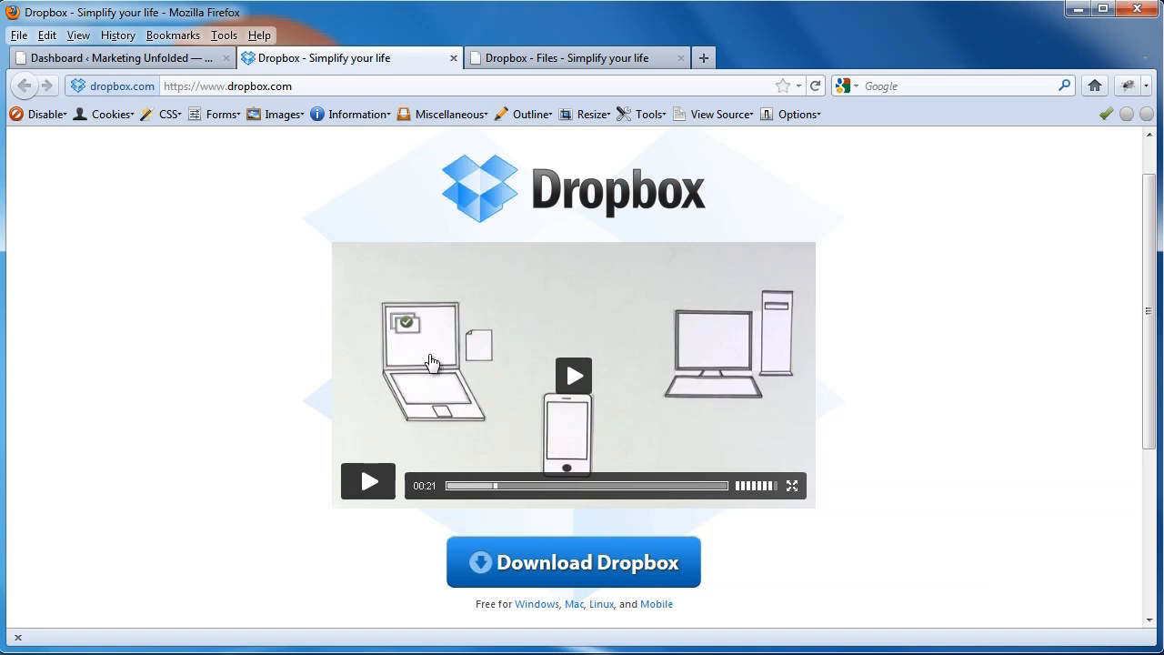
{"action": "mouse_move", "coordinate": [519, 242]}
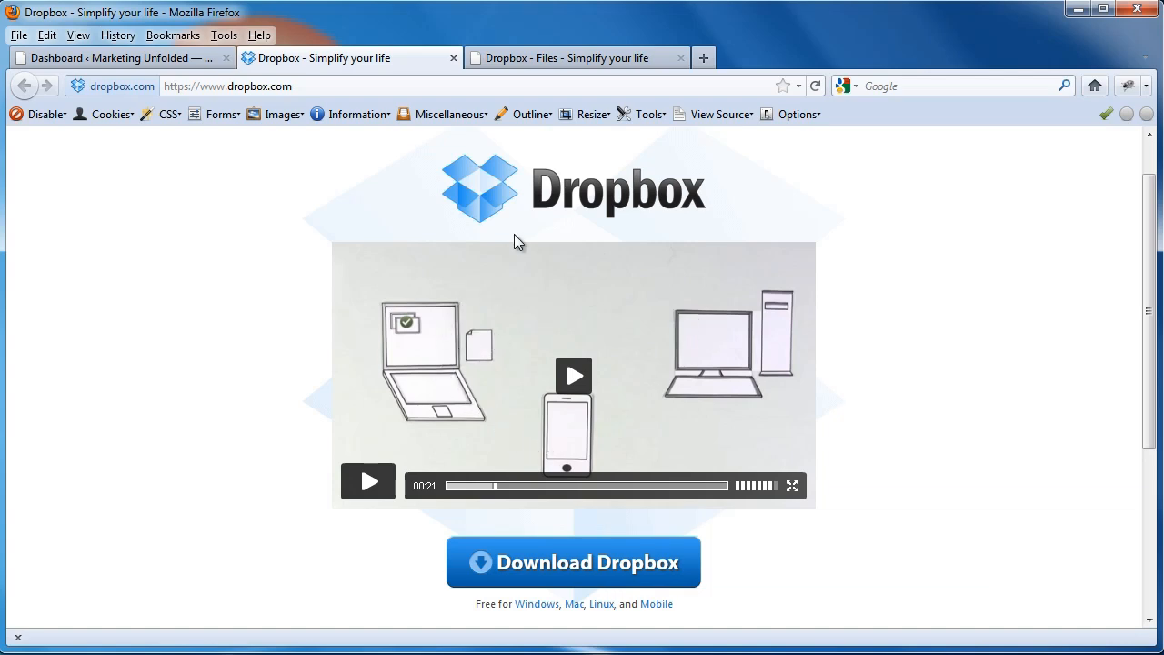
{"action": "mouse_move", "coordinate": [244, 381]}
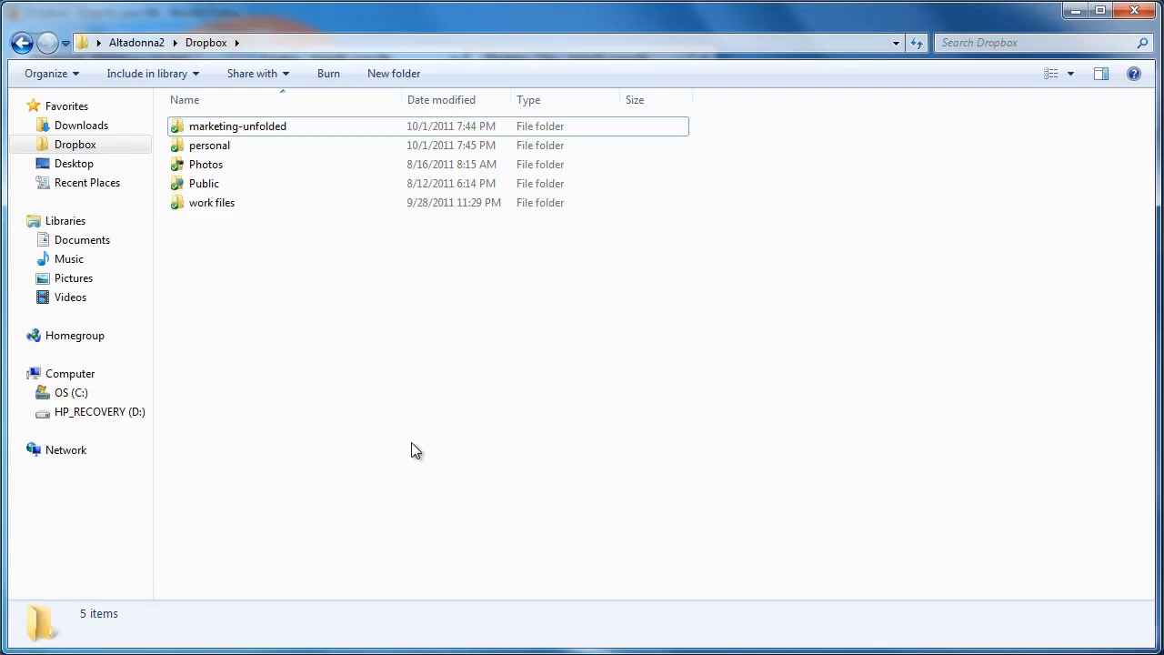
{"action": "mouse_move", "coordinate": [212, 202]}
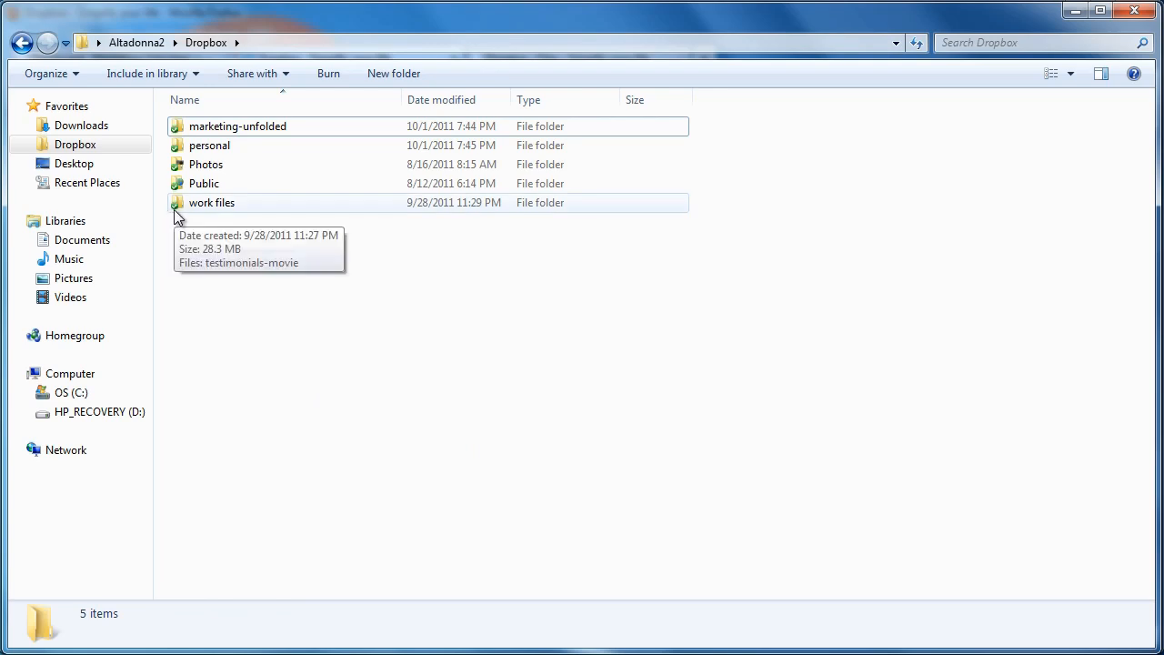
{"action": "mouse_move", "coordinate": [173, 268]}
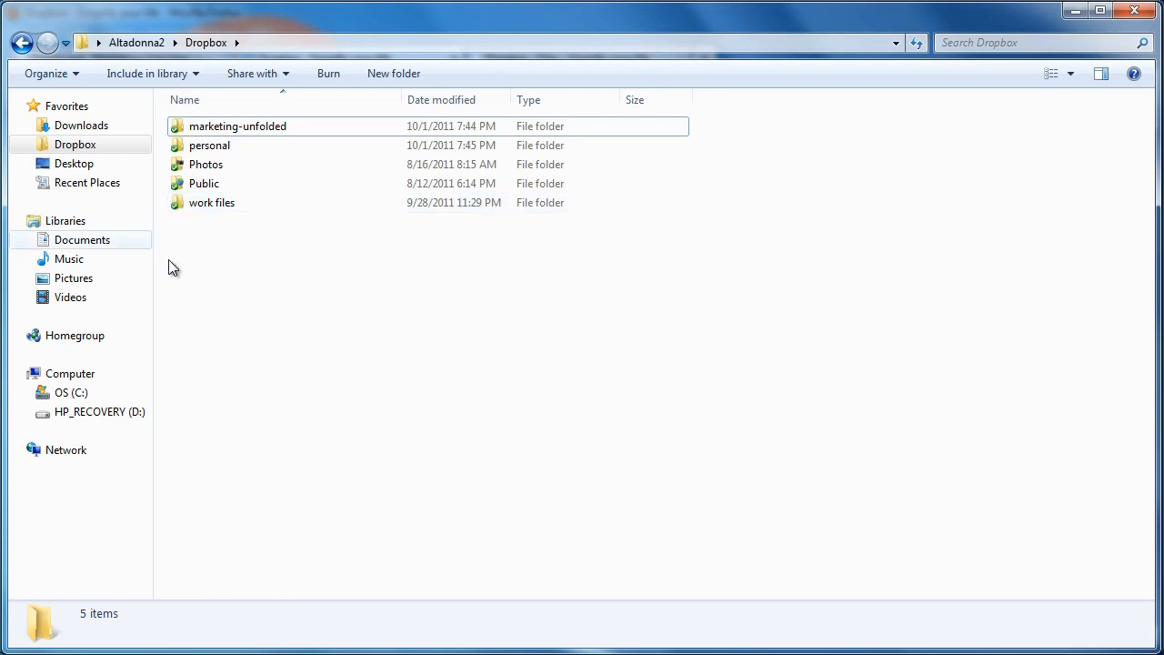
{"action": "mouse_move", "coordinate": [747, 127]}
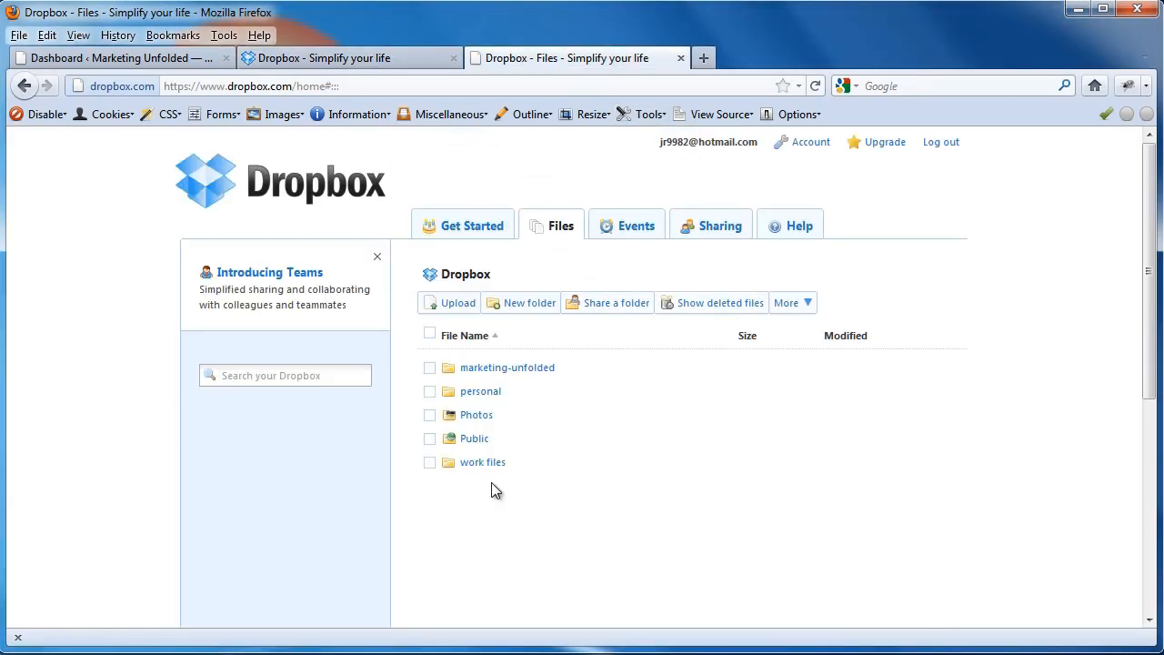
{"action": "mouse_move", "coordinate": [380, 114]}
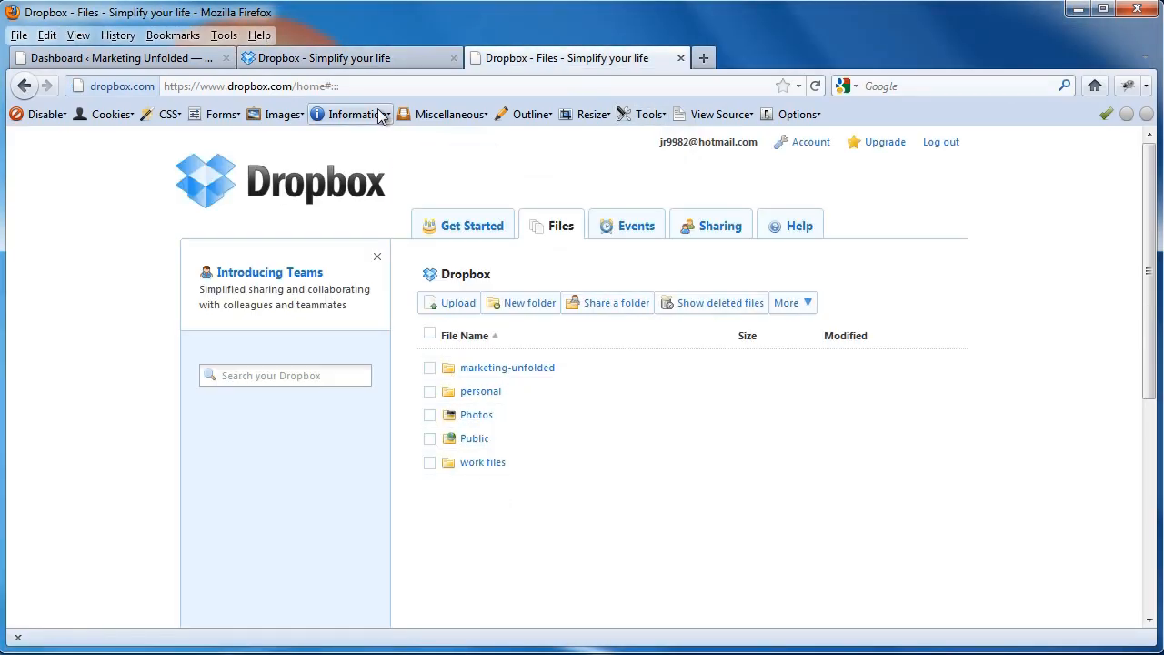
{"action": "mouse_move", "coordinate": [350, 57]}
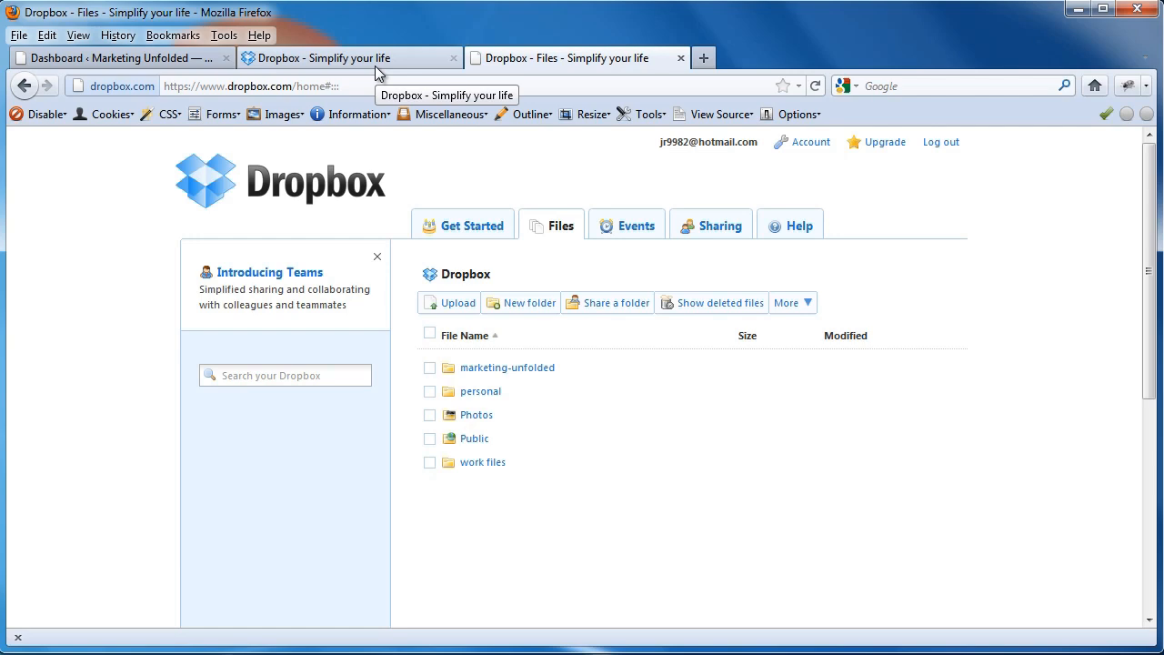
{"action": "mouse_move", "coordinate": [351, 152]}
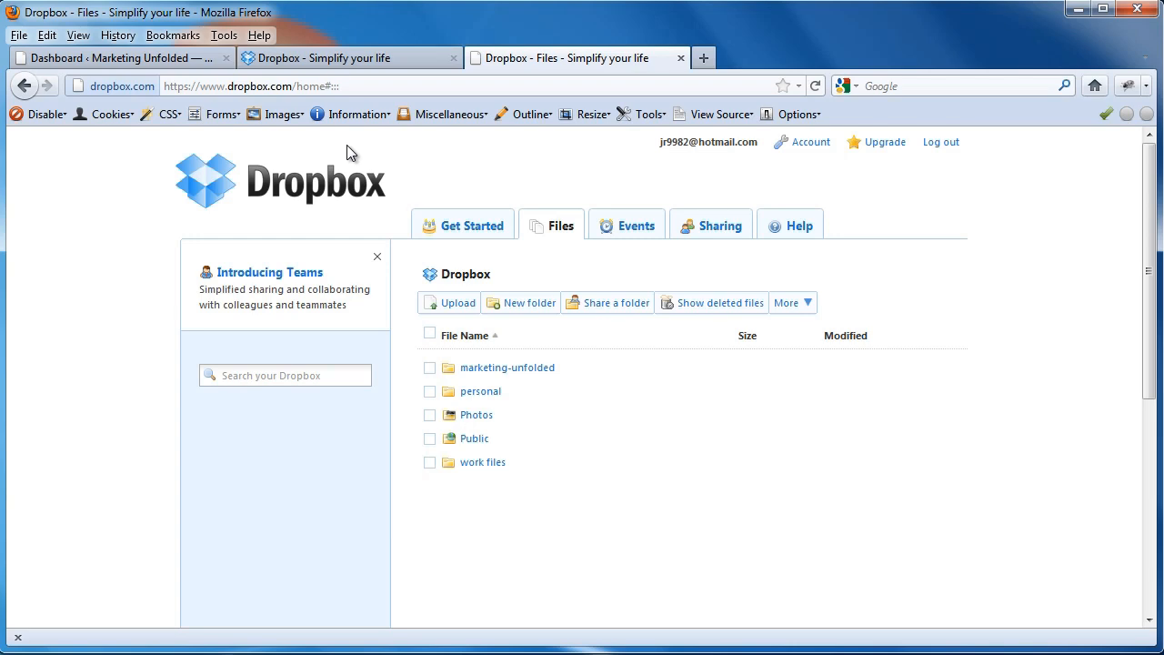
{"action": "mouse_move", "coordinate": [198, 74]}
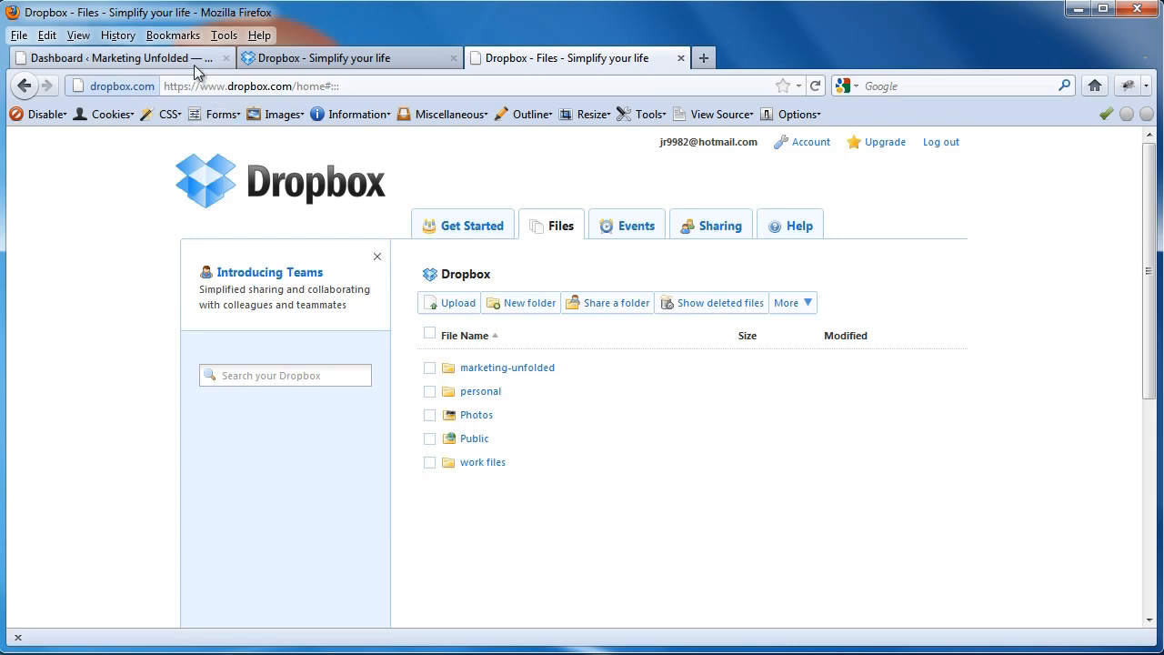
- Switch from Dropbox Files to the Marketing Unfolded WordPress dashboard tab
{"action": "left_click", "coordinate": [119, 57]}
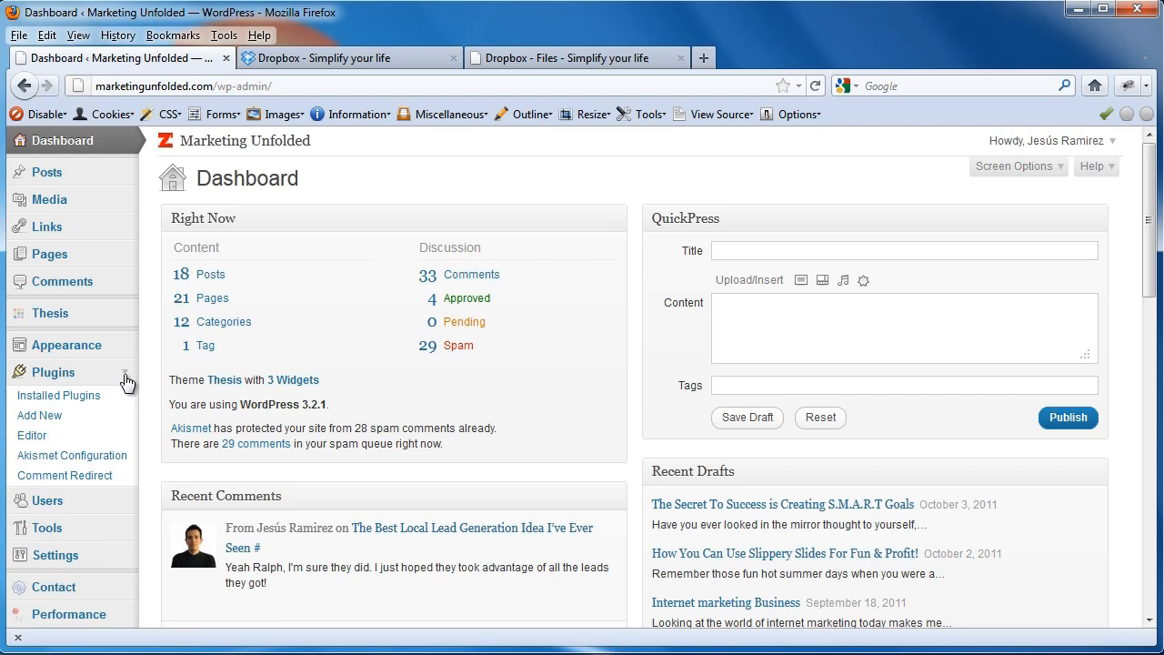
{"action": "mouse_move", "coordinate": [39, 415]}
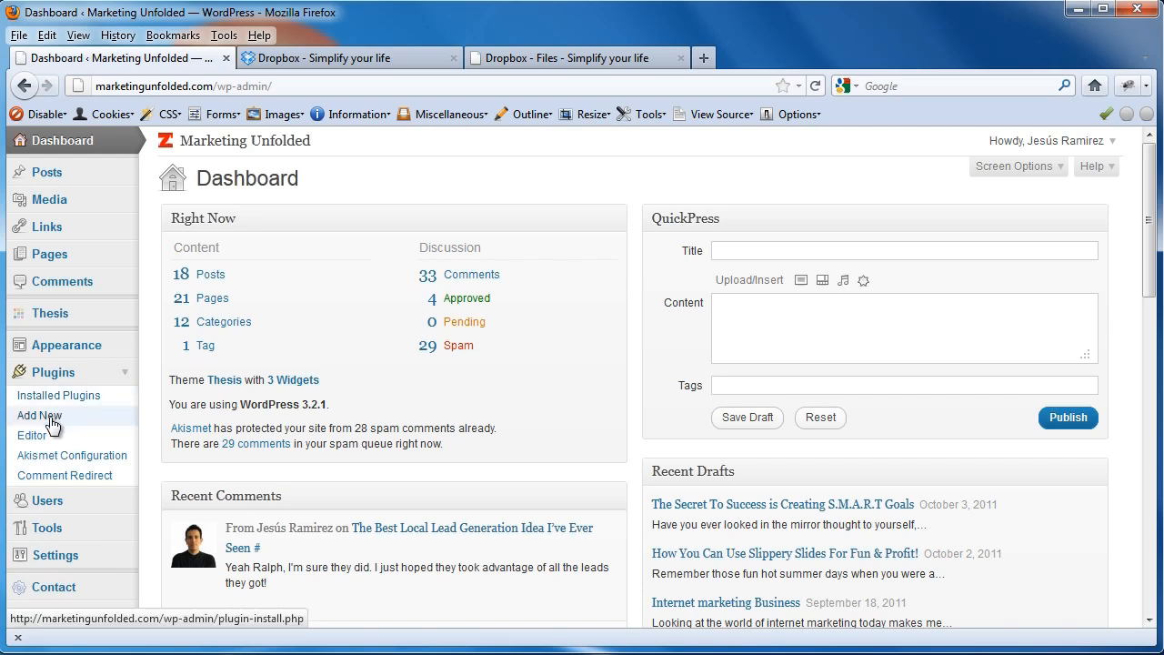
- Search for 'wp time machine' on the Plugins > Add New page
{"action": "left_click", "coordinate": [39, 416]}
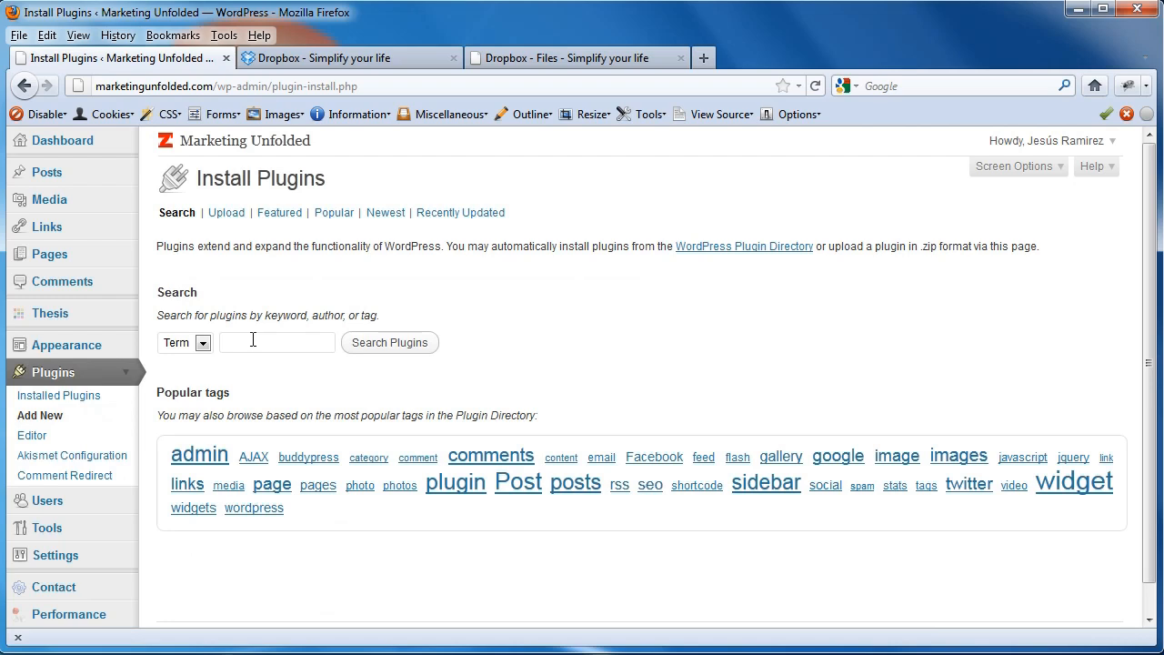
{"action": "type", "text": "wp time"}
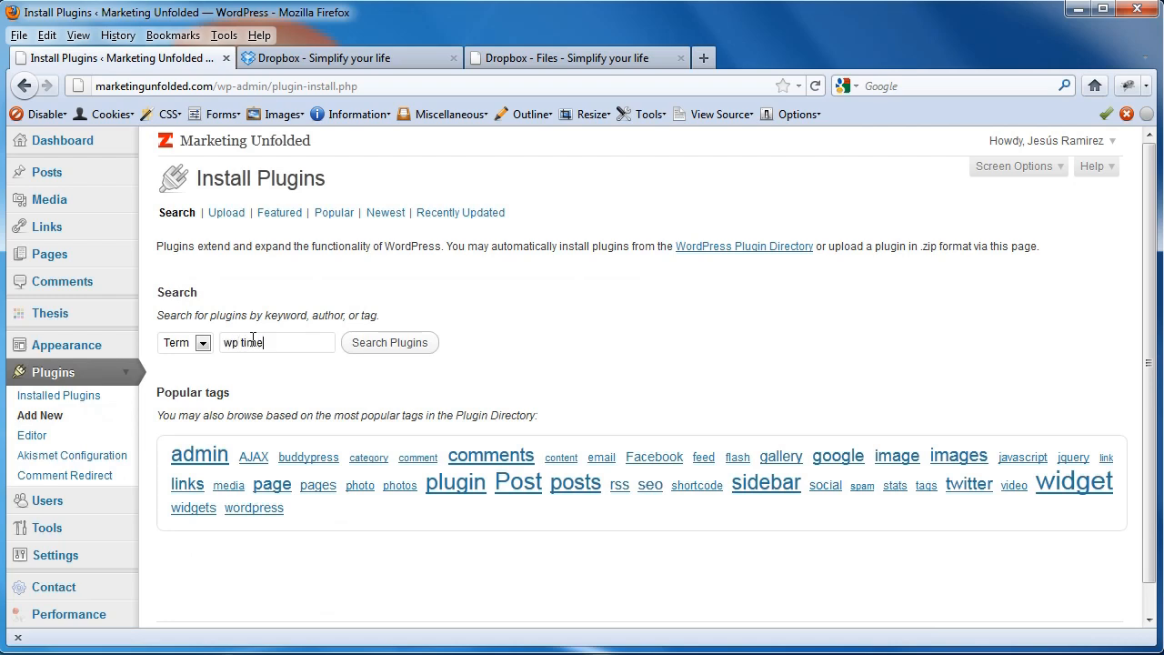
{"action": "type", "text": "machine"}
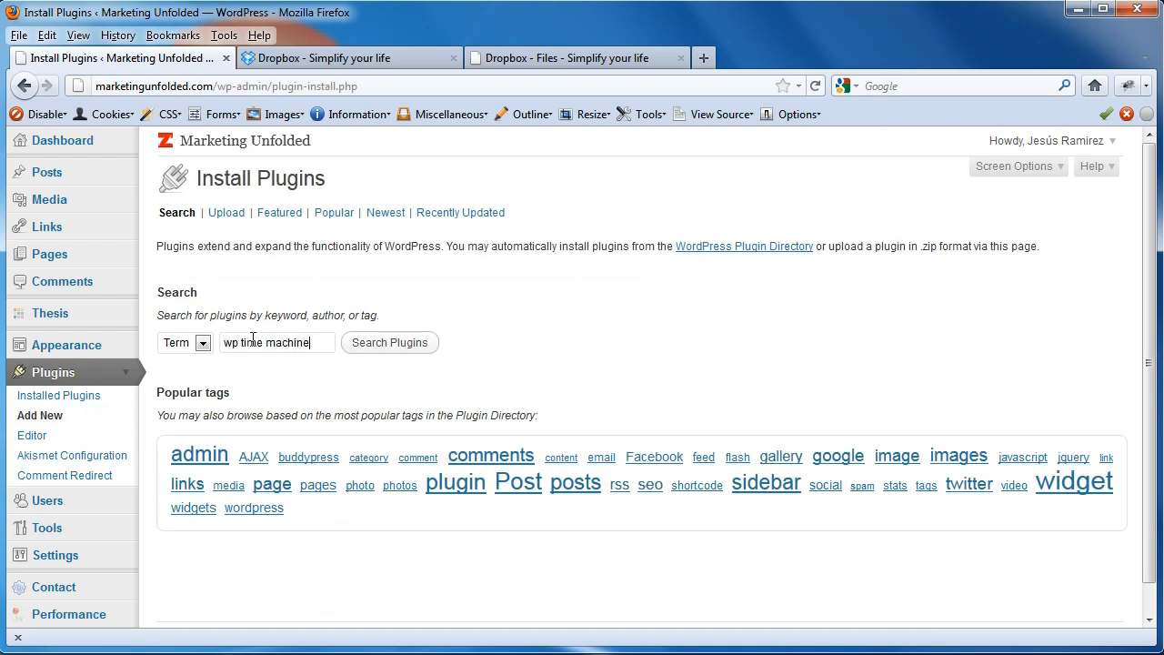
{"action": "left_click", "coordinate": [389, 342]}
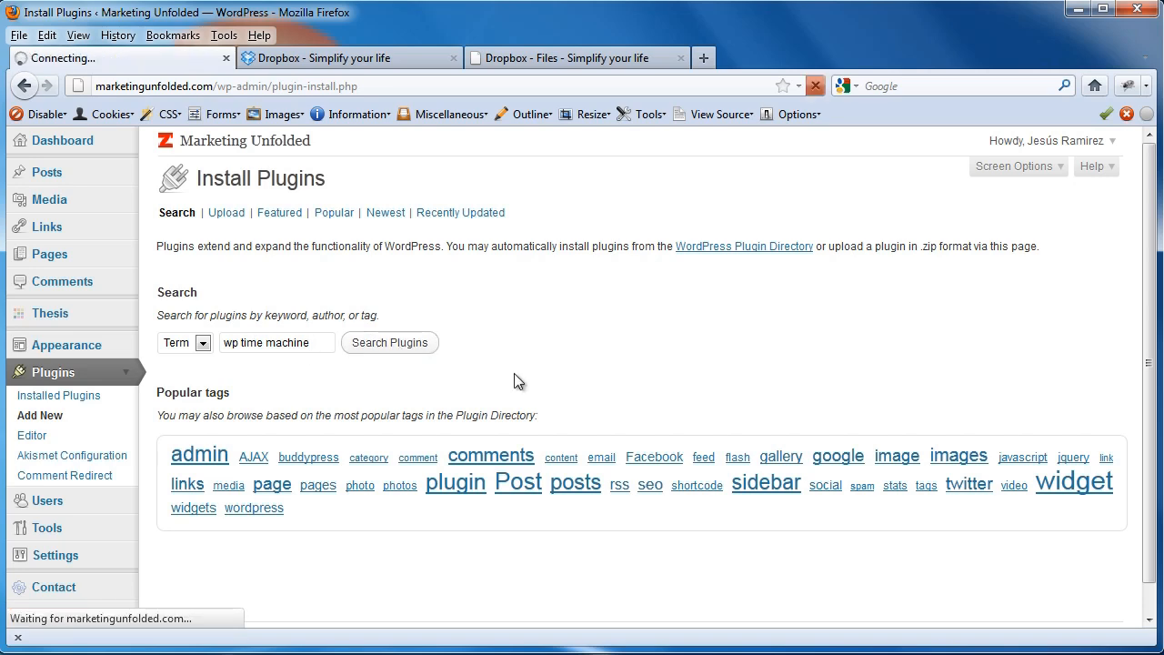
- Install the wp Time Machine 1.9.21 plugin, confirm the install, and activate it
{"action": "left_click", "coordinate": [389, 342]}
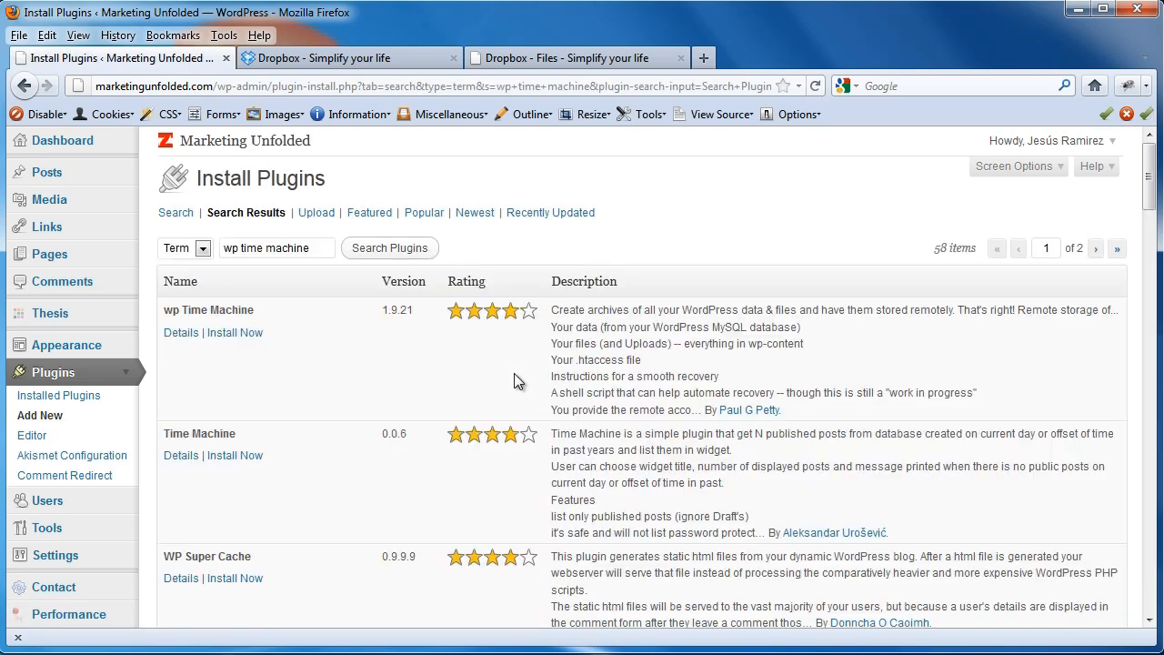
{"action": "mouse_move", "coordinate": [175, 312]}
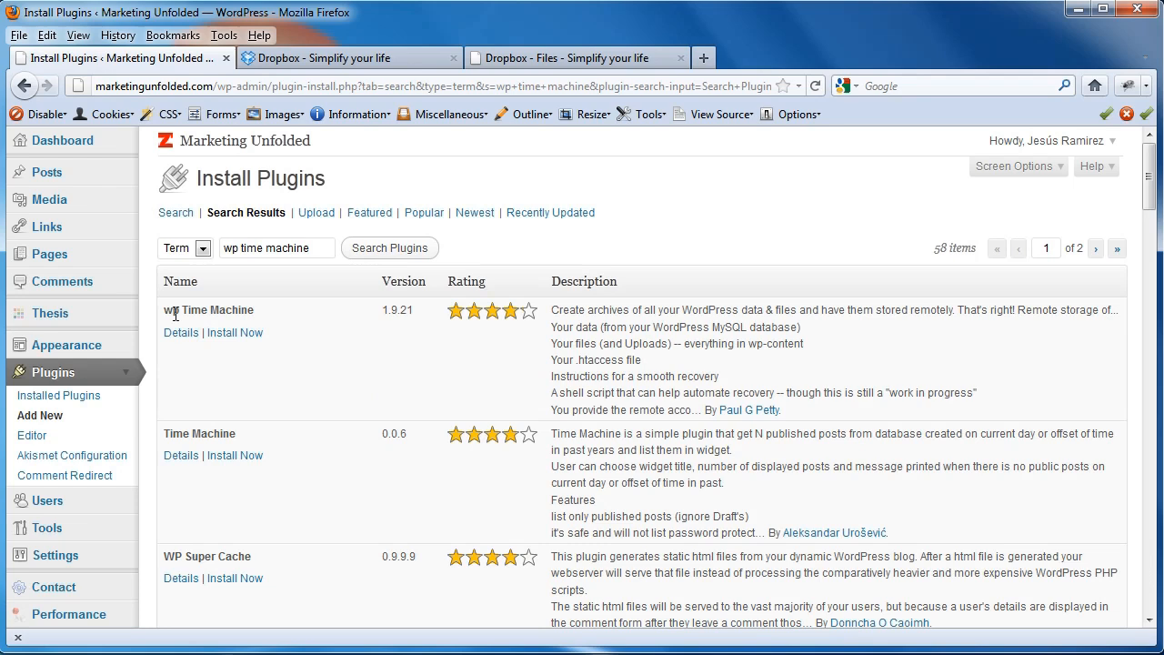
{"action": "double_click", "coordinate": [208, 309]}
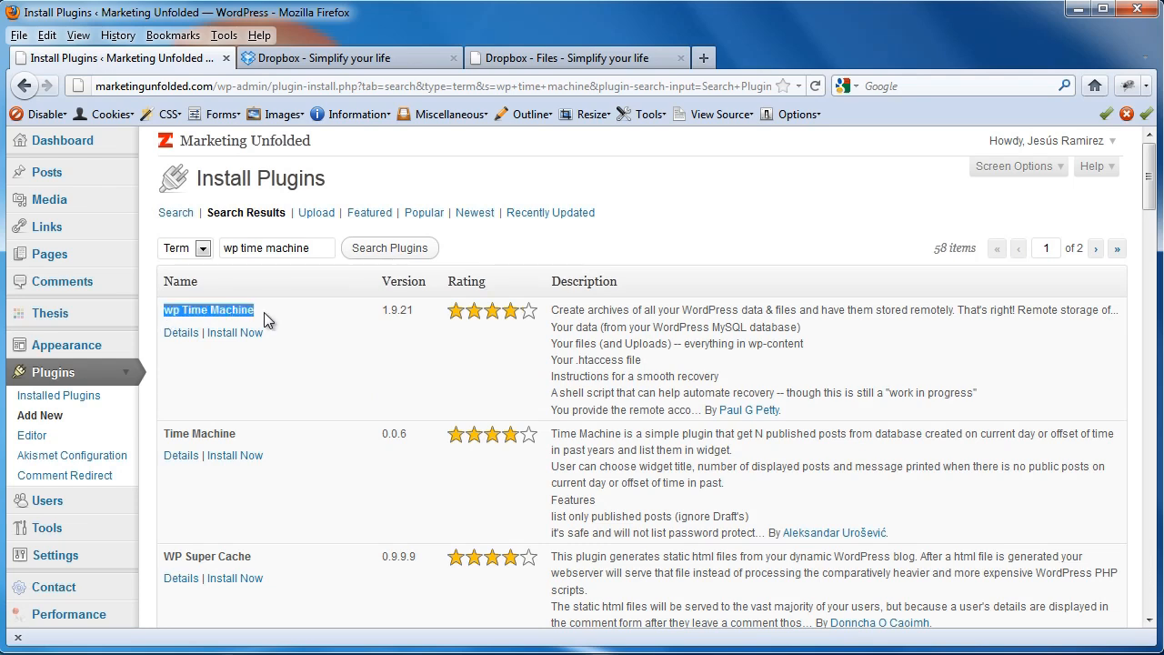
{"action": "mouse_move", "coordinate": [749, 409]}
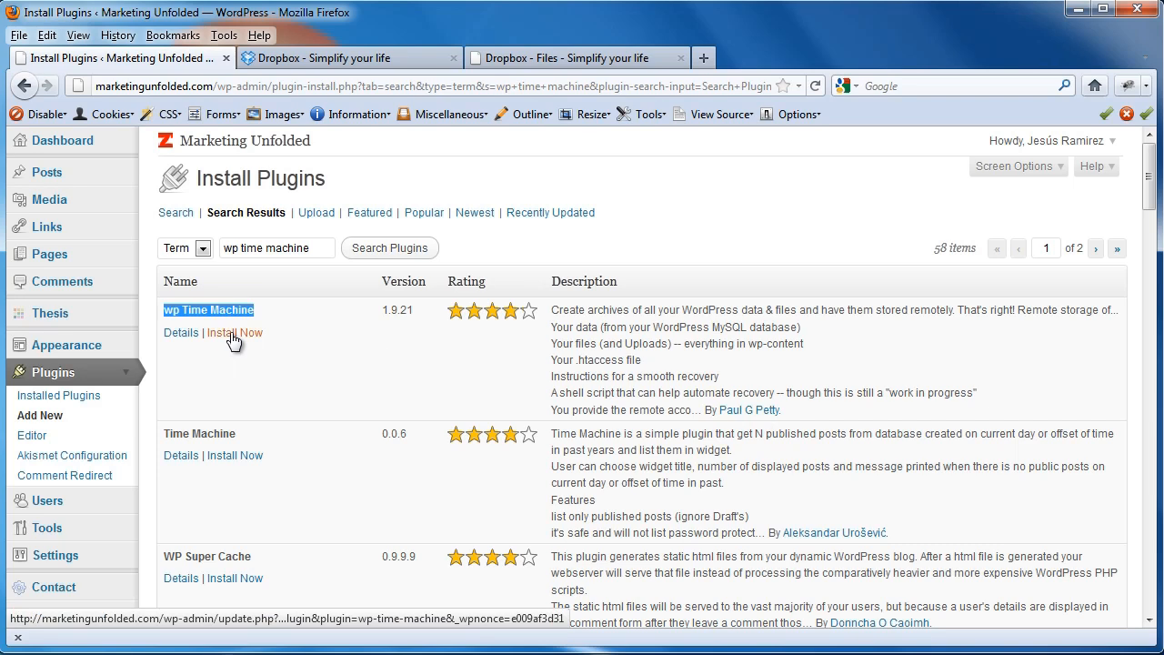
{"action": "left_click", "coordinate": [233, 332]}
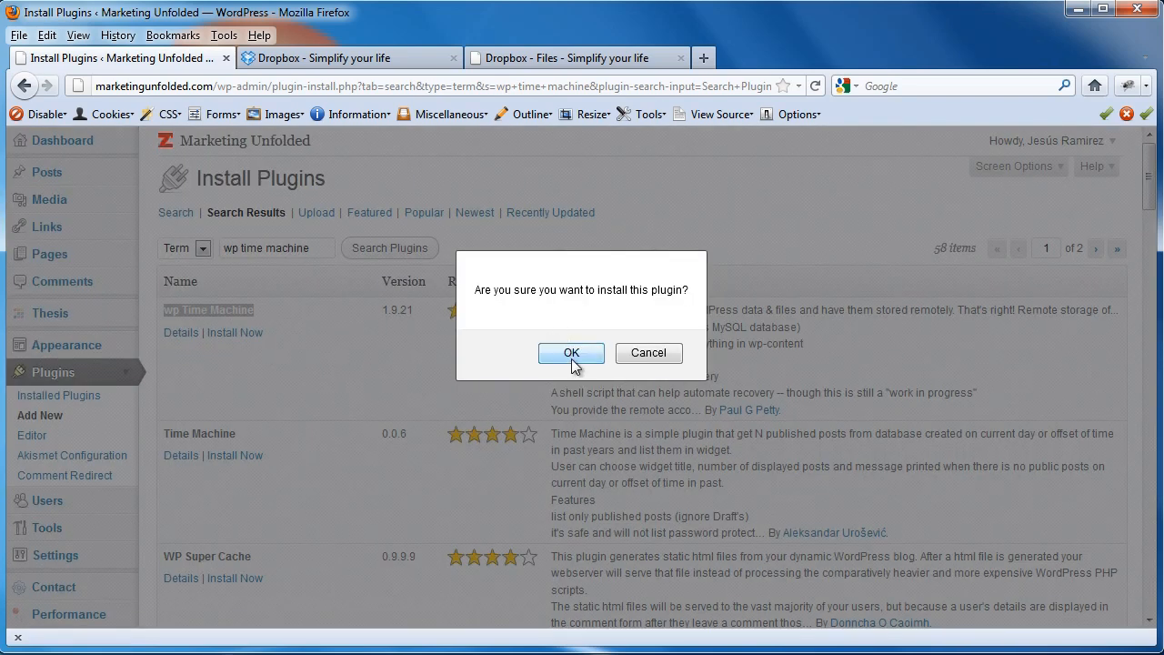
{"action": "left_click", "coordinate": [571, 353]}
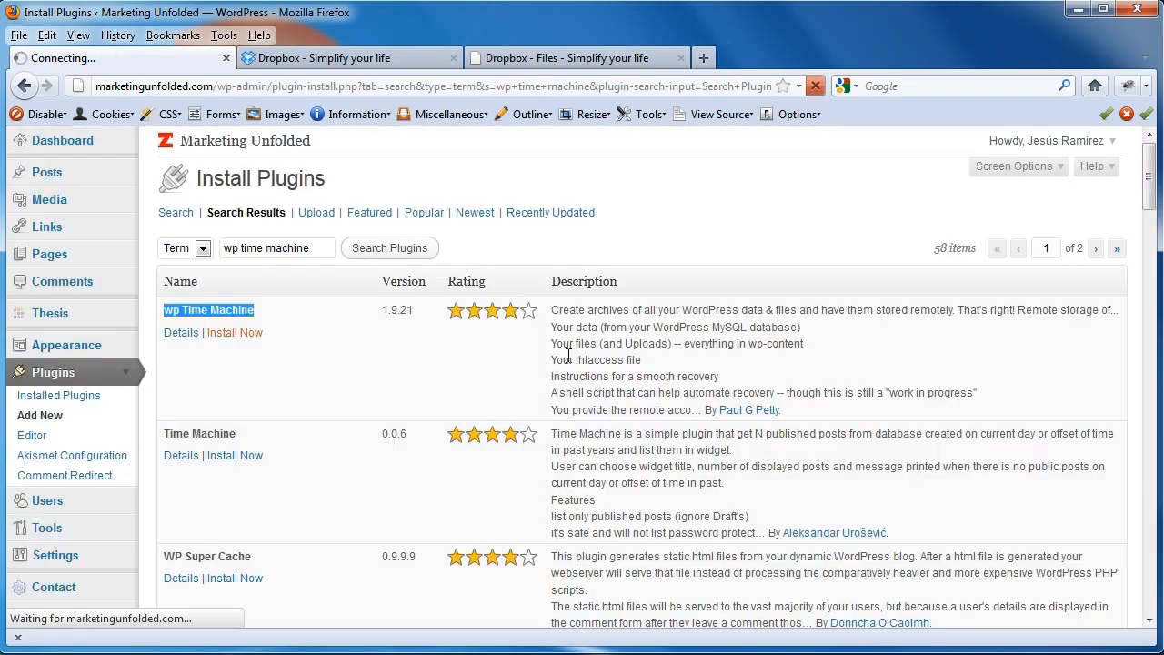
{"action": "left_click", "coordinate": [235, 332]}
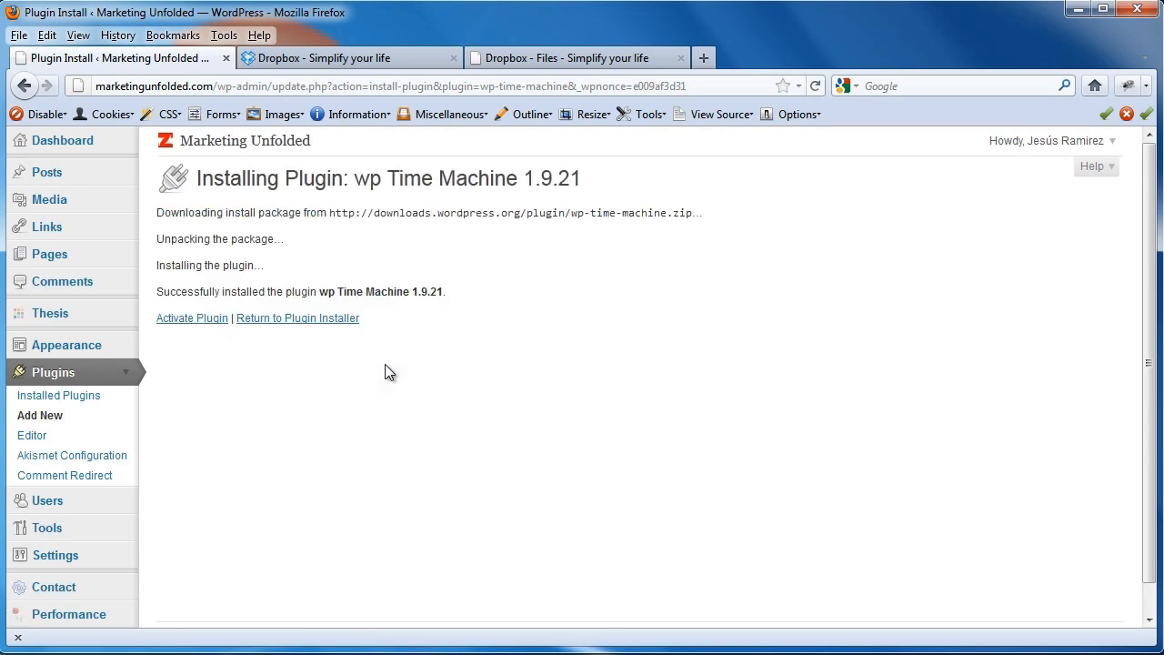
{"action": "mouse_move", "coordinate": [211, 347]}
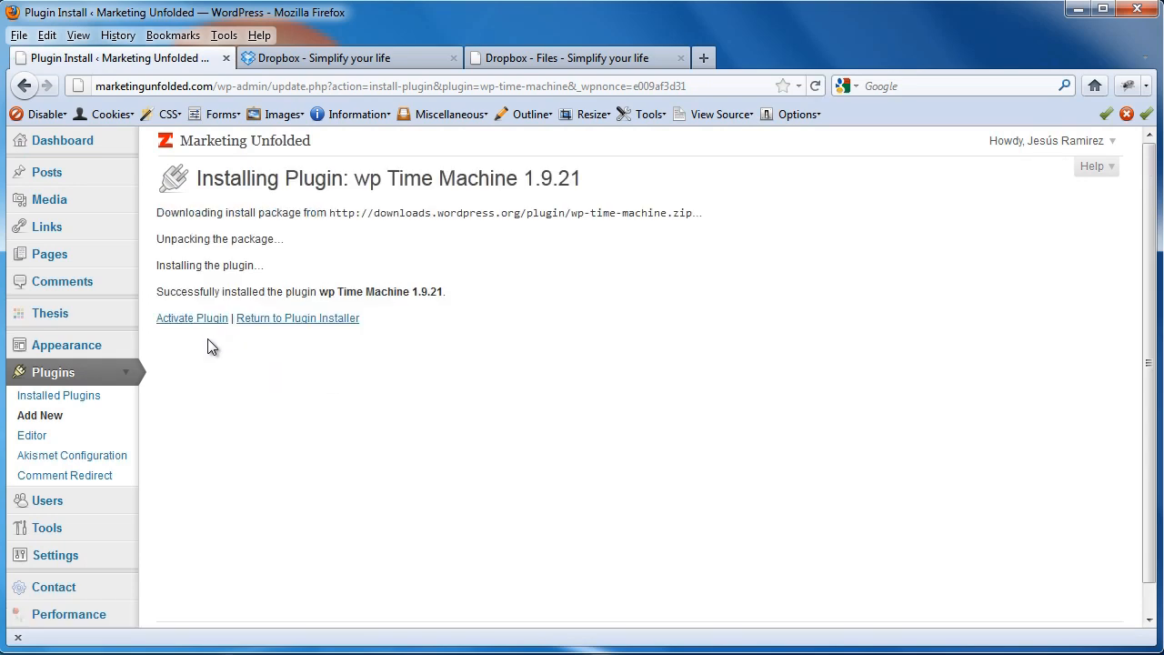
{"action": "left_click", "coordinate": [192, 317]}
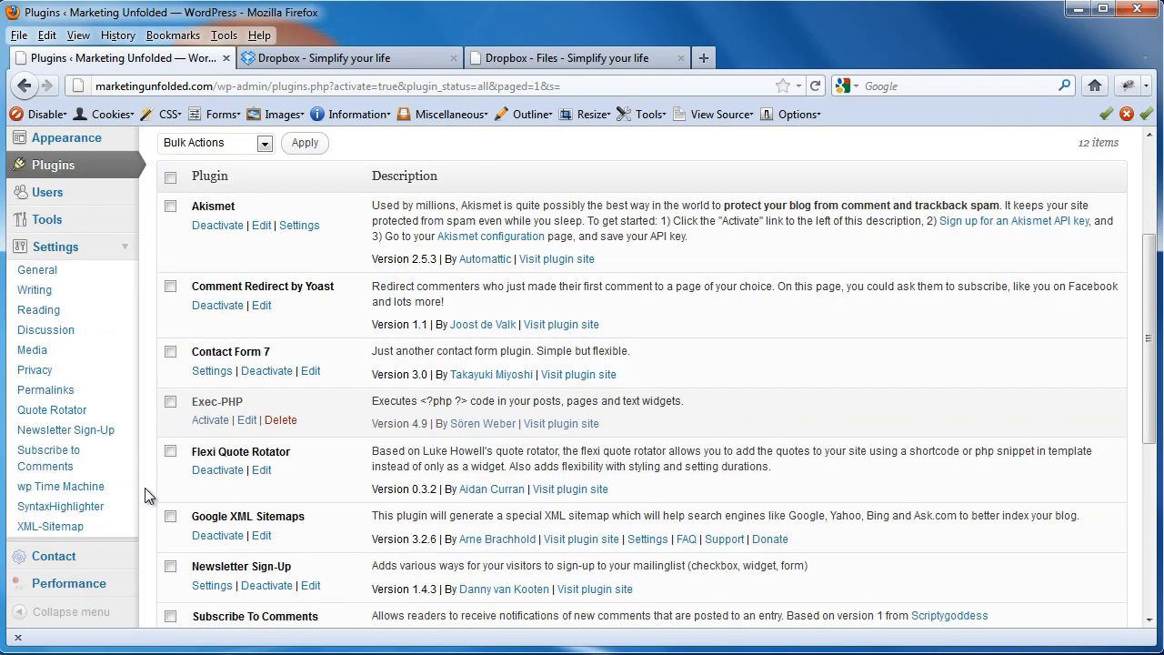
- Open Settings > wp Time Machine from the admin menu
{"action": "left_click", "coordinate": [60, 486]}
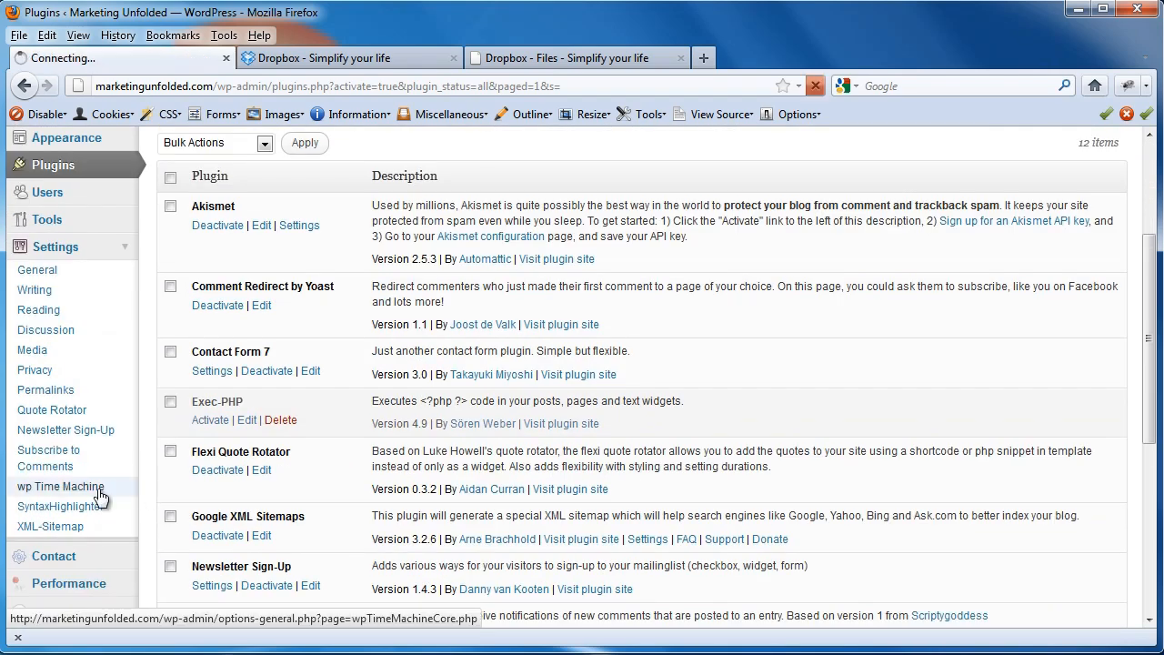
{"action": "left_click", "coordinate": [61, 486]}
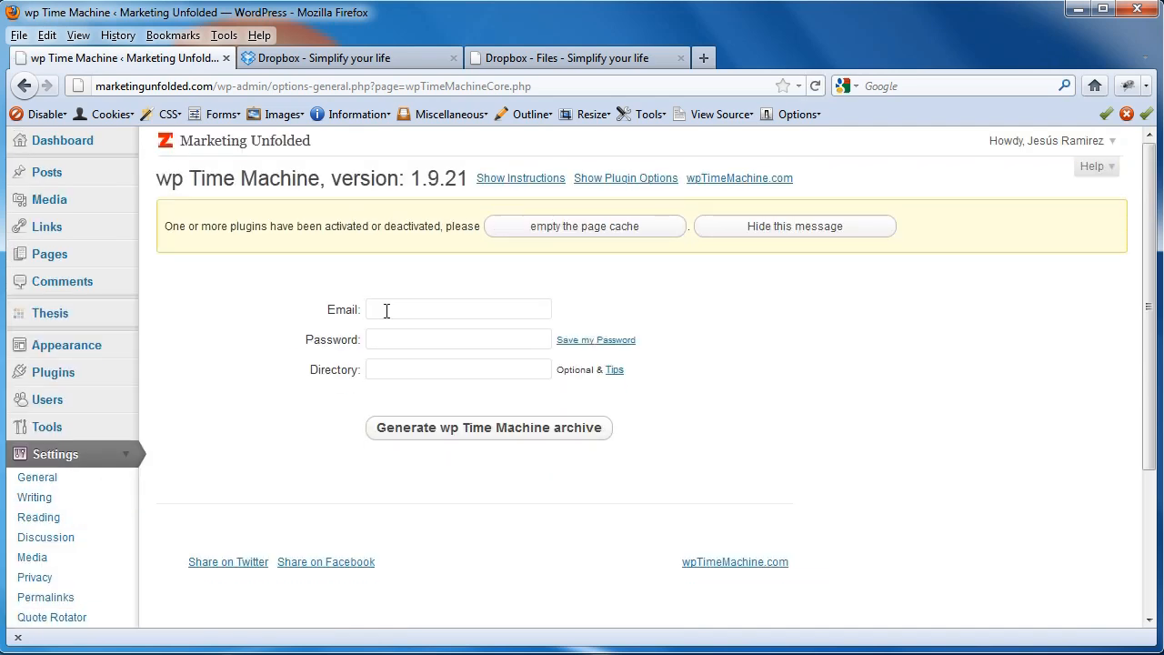
{"action": "mouse_move", "coordinate": [319, 347]}
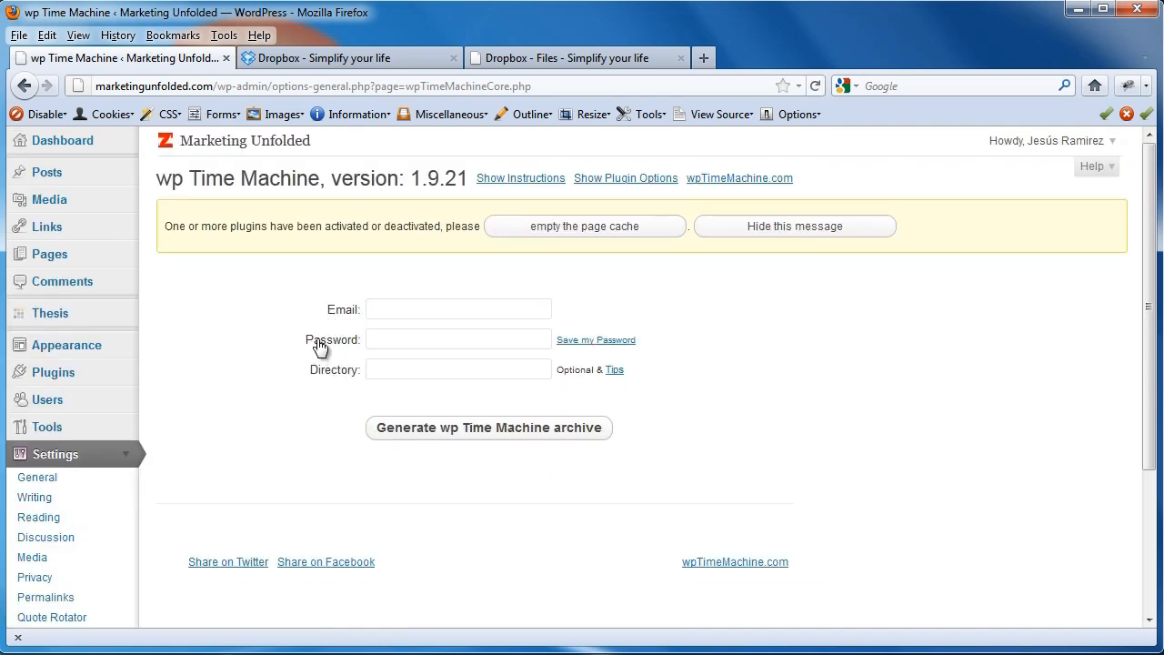
- Enter the Dropbox email and password, generate the archive, and dismiss the completion message
{"action": "left_click", "coordinate": [459, 308]}
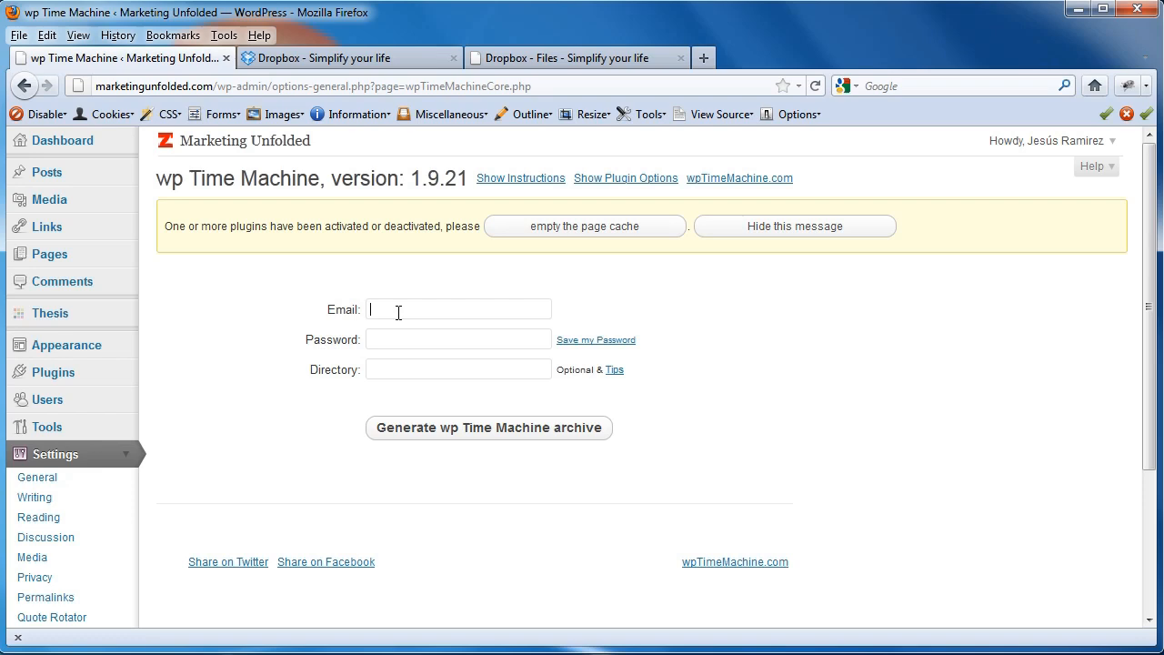
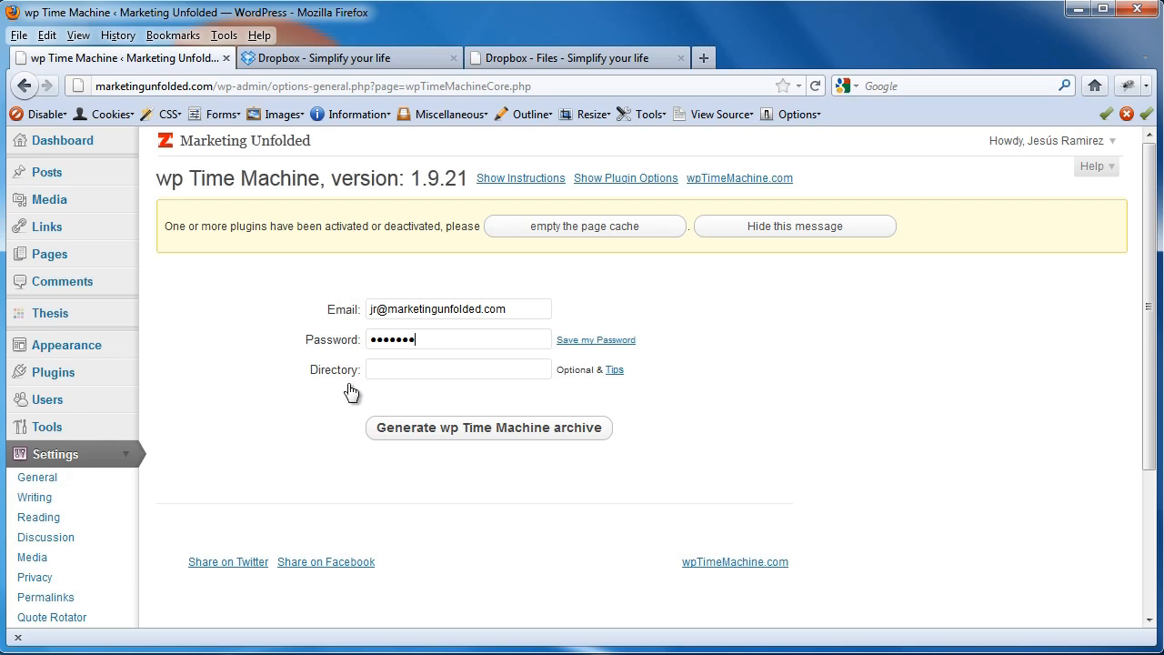
{"action": "mouse_move", "coordinate": [346, 380]}
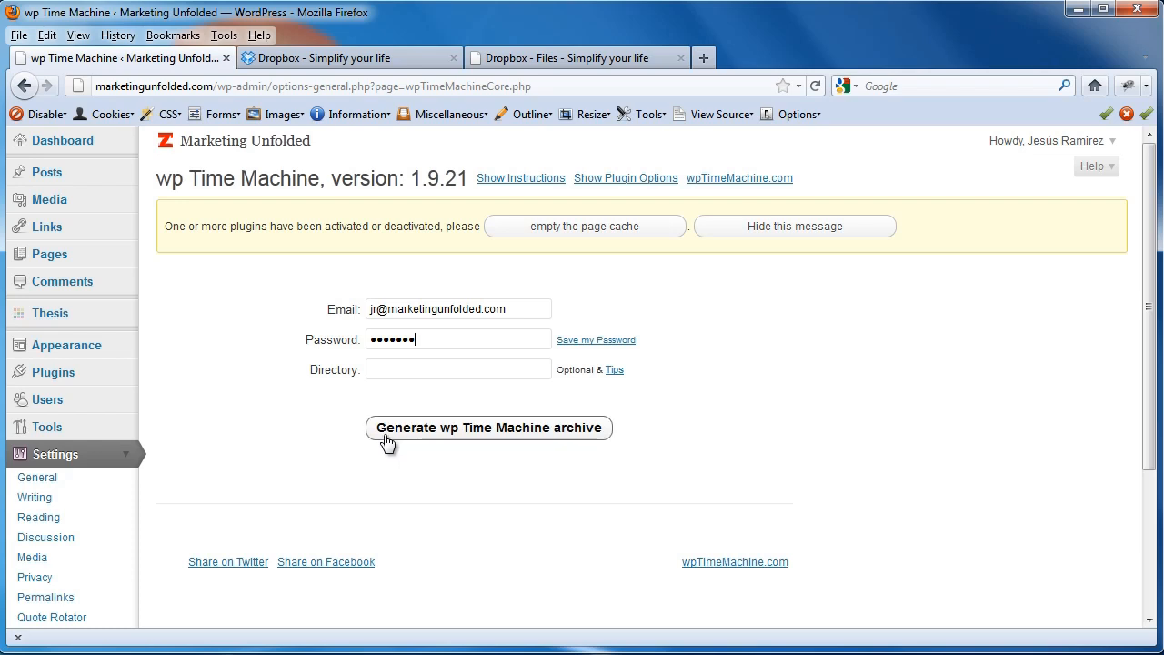
{"action": "left_click", "coordinate": [489, 427]}
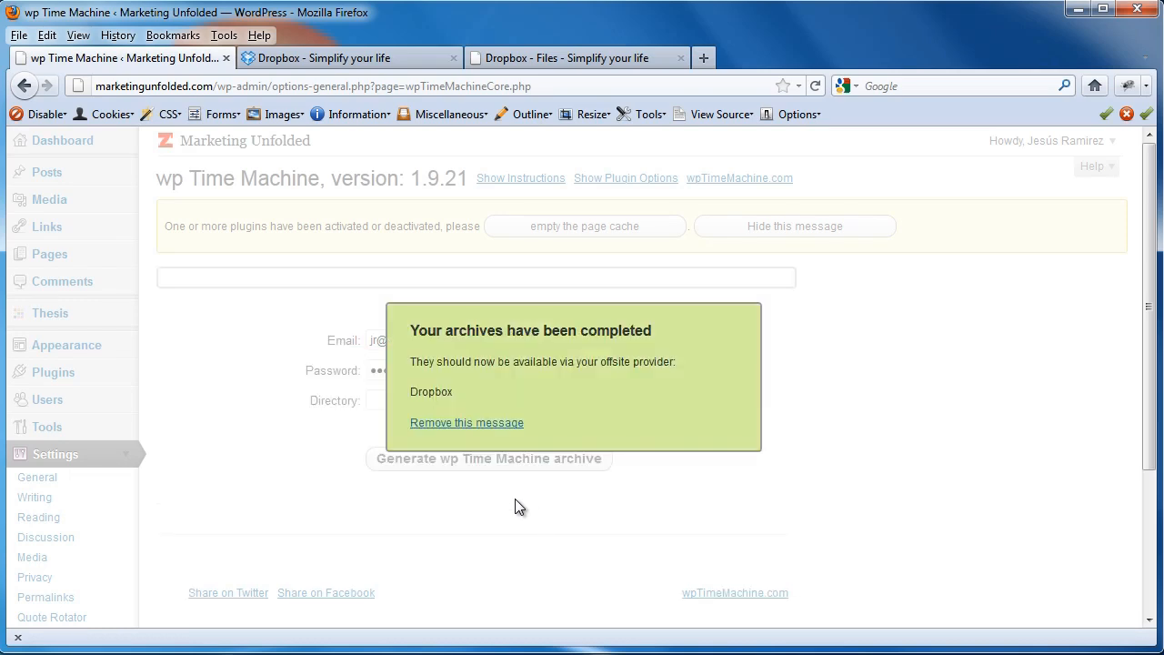
{"action": "left_click", "coordinate": [466, 421]}
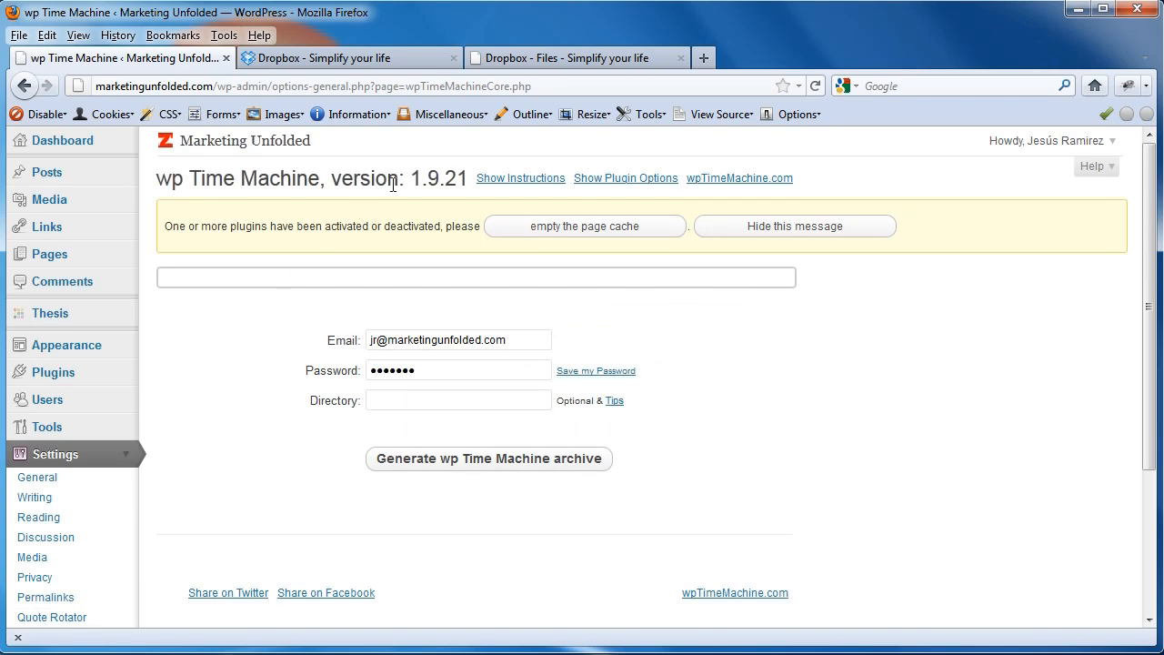
{"action": "left_click", "coordinate": [576, 57]}
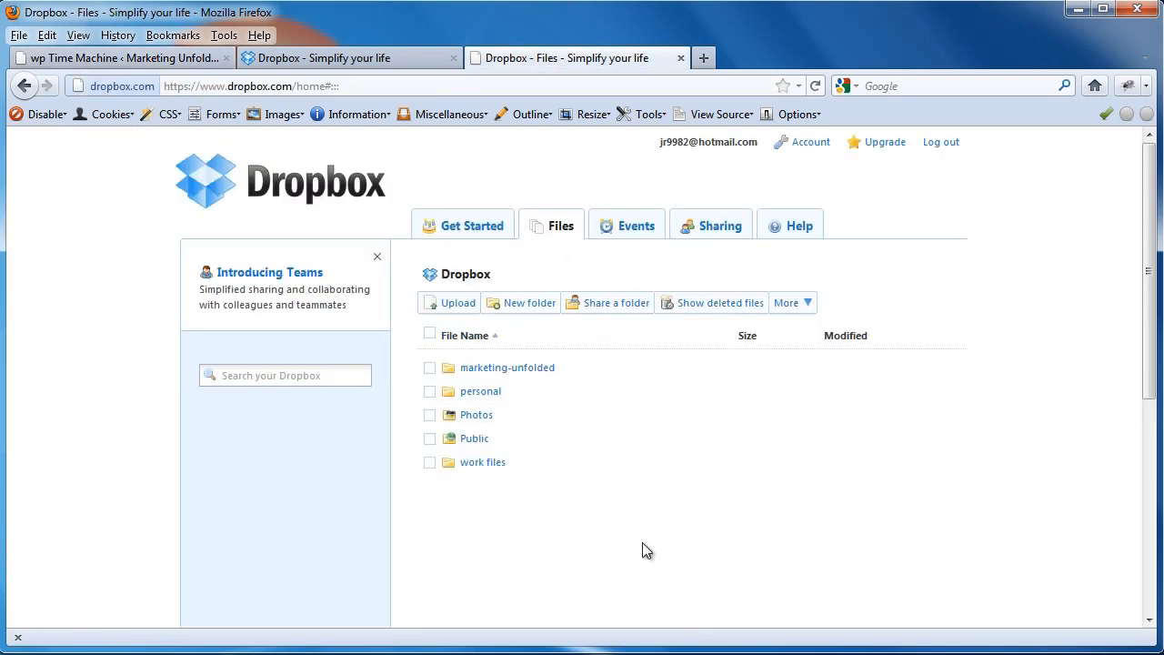
{"action": "mouse_move", "coordinate": [547, 487]}
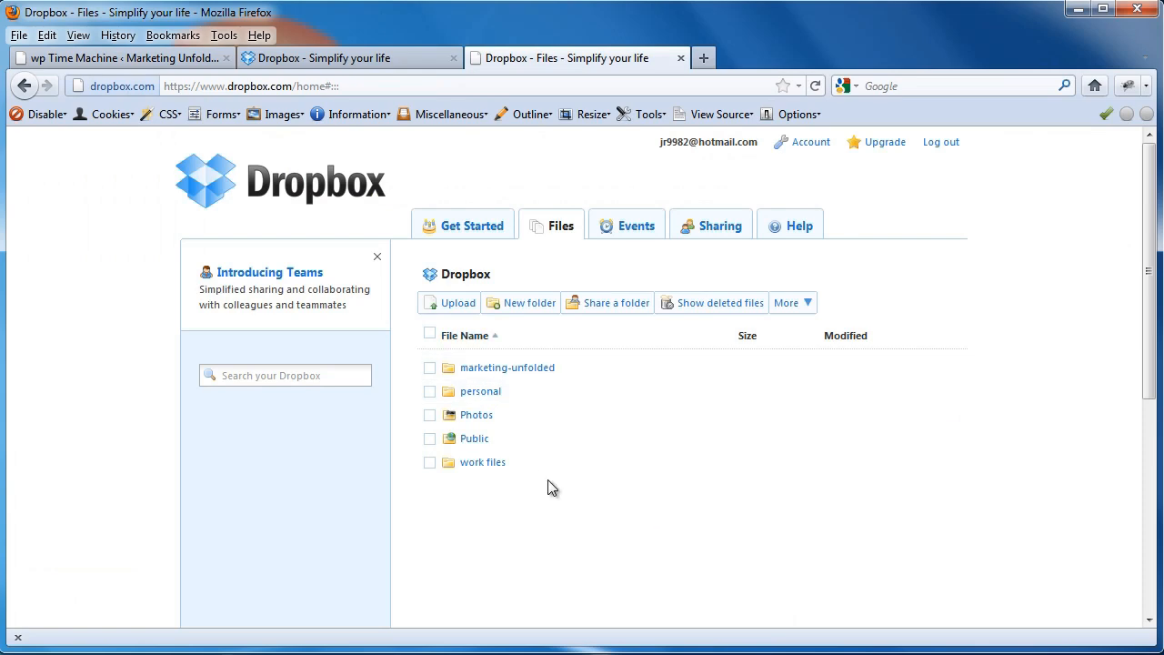
{"action": "mouse_move", "coordinate": [141, 72]}
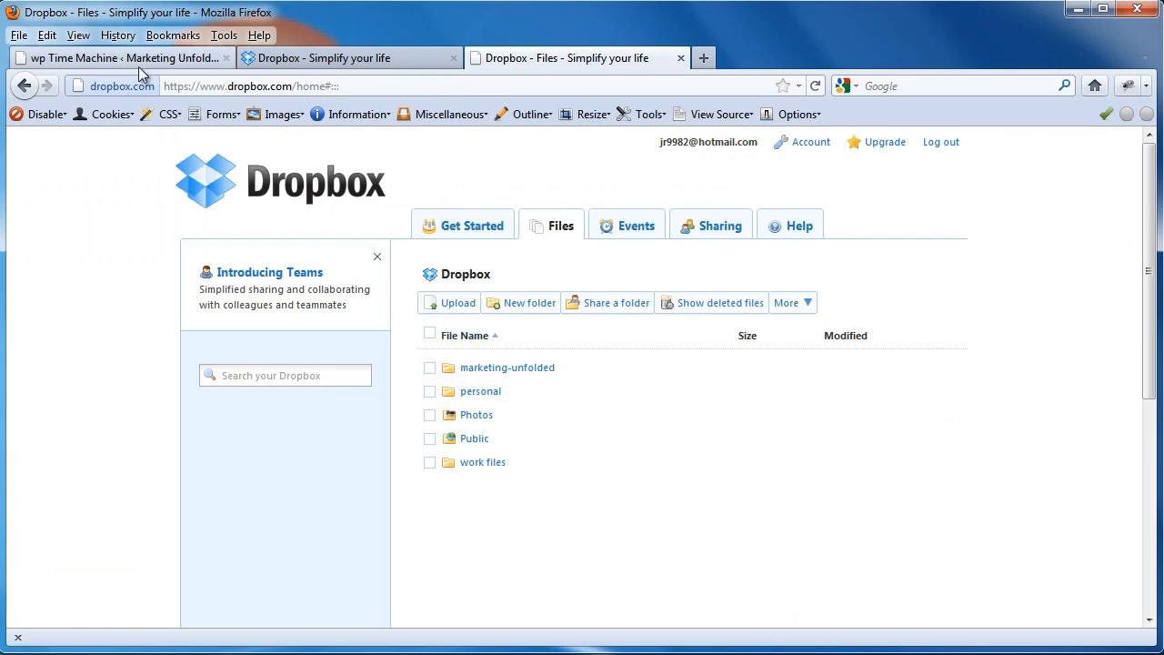
- Return to the wp Time Machine settings tab after checking Dropbox
{"action": "left_click", "coordinate": [122, 58]}
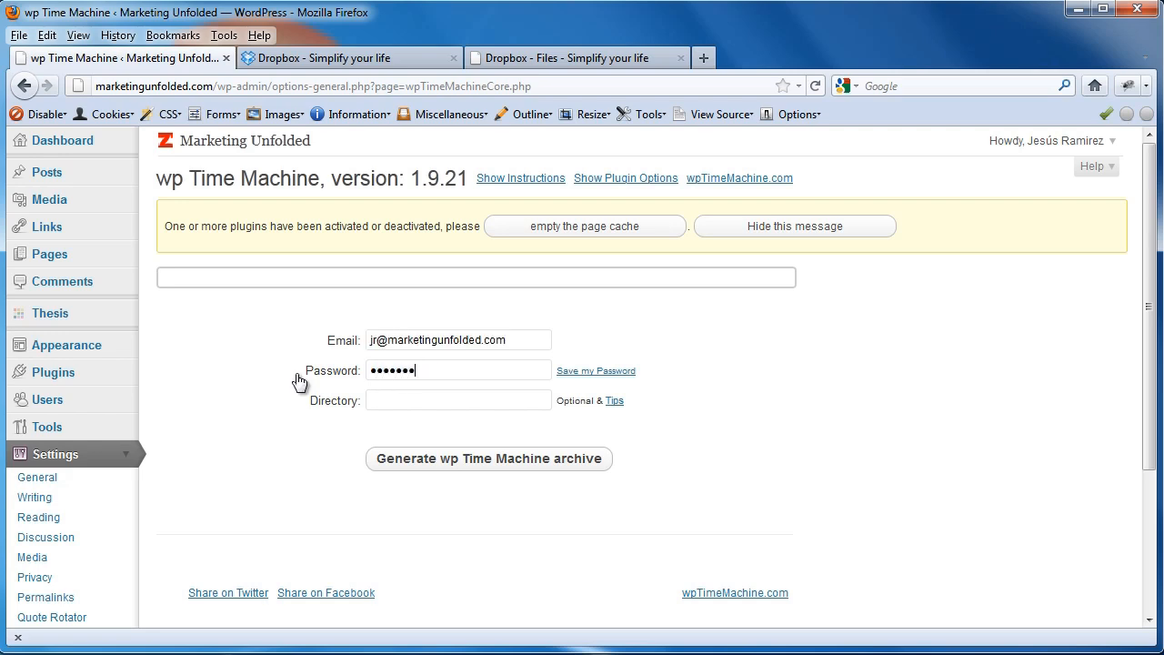
{"action": "mouse_move", "coordinate": [350, 428]}
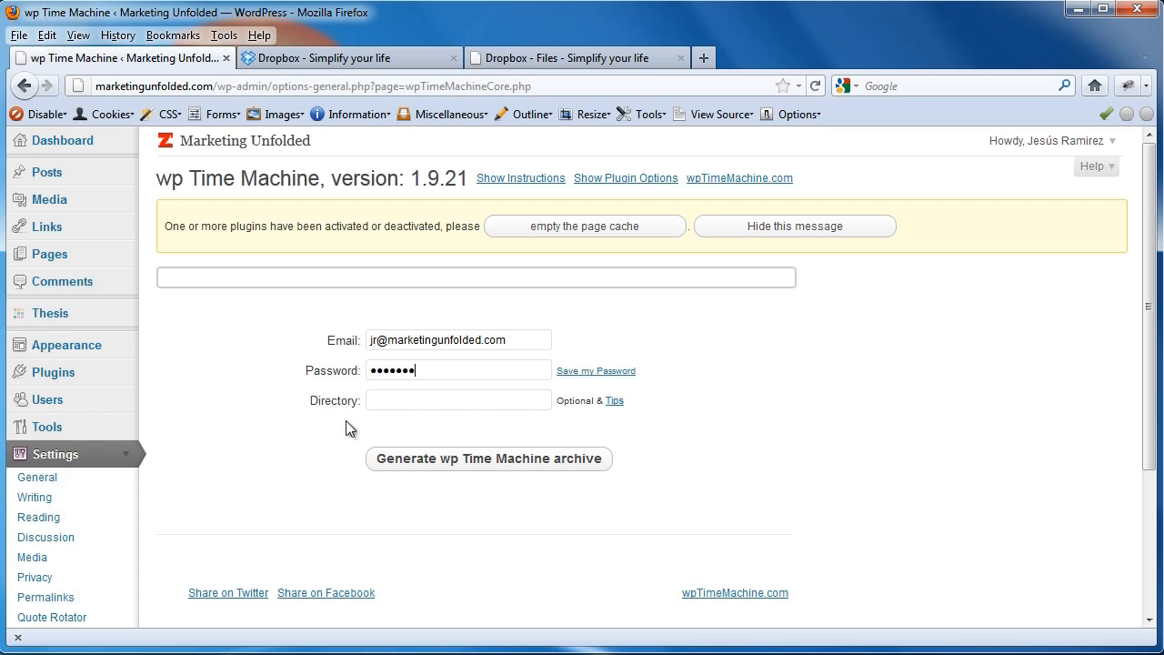
{"action": "mouse_move", "coordinate": [400, 465]}
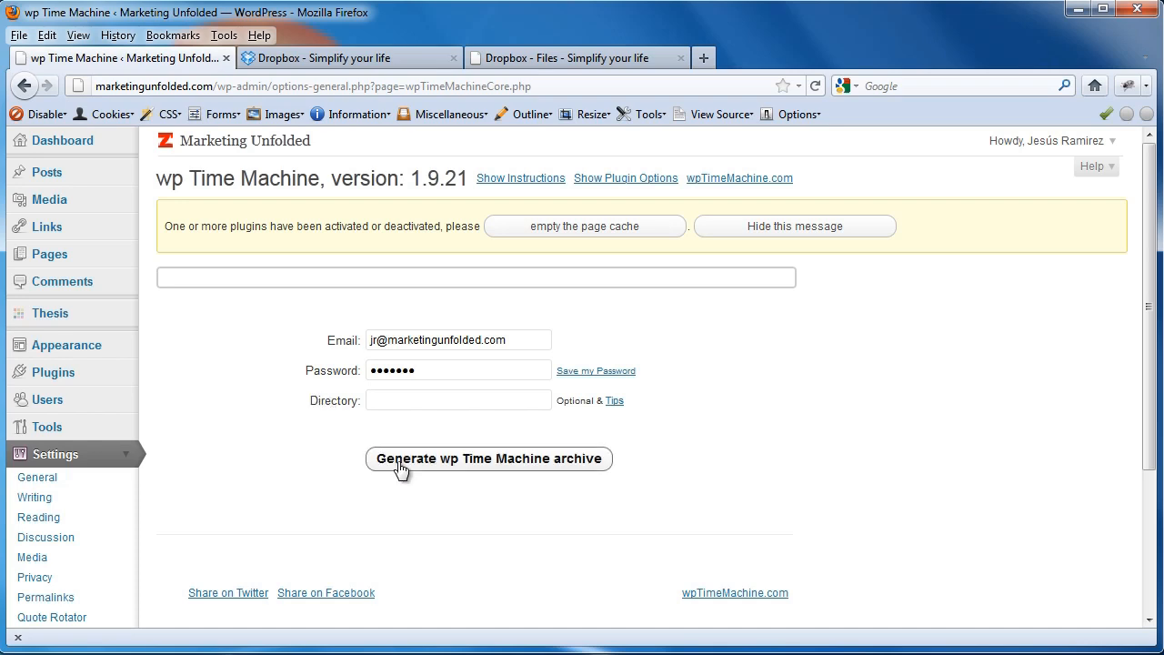
- Regenerate the wp Time Machine archive, dismiss the message, and go to Dropbox Files
{"action": "left_click", "coordinate": [489, 458]}
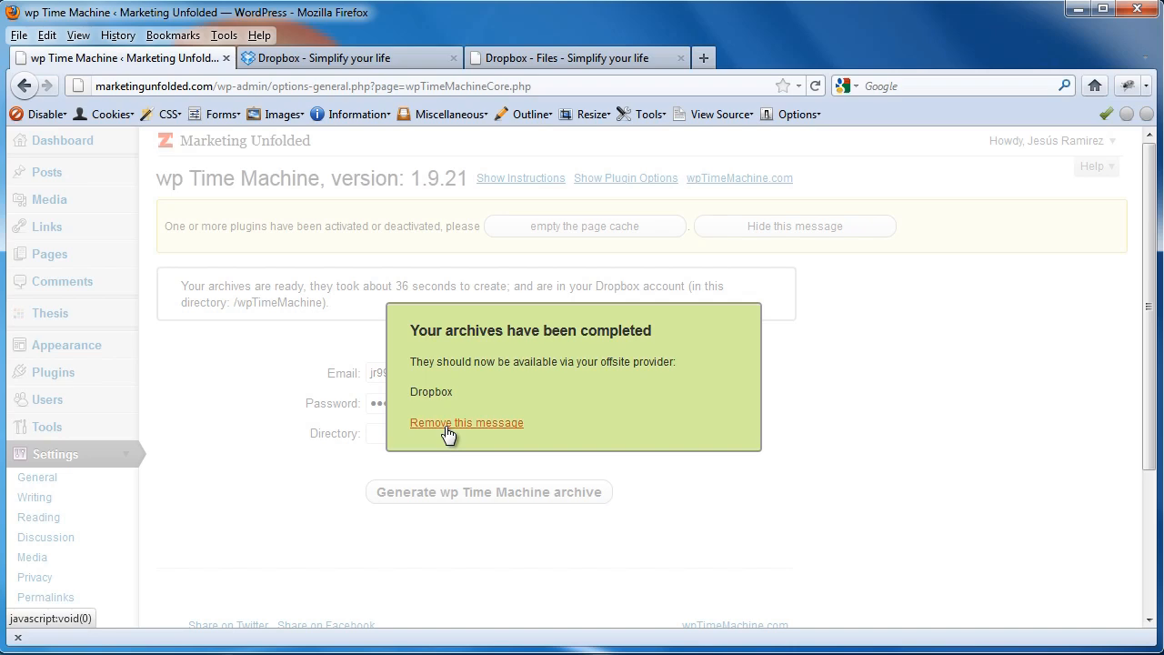
{"action": "left_click", "coordinate": [467, 422]}
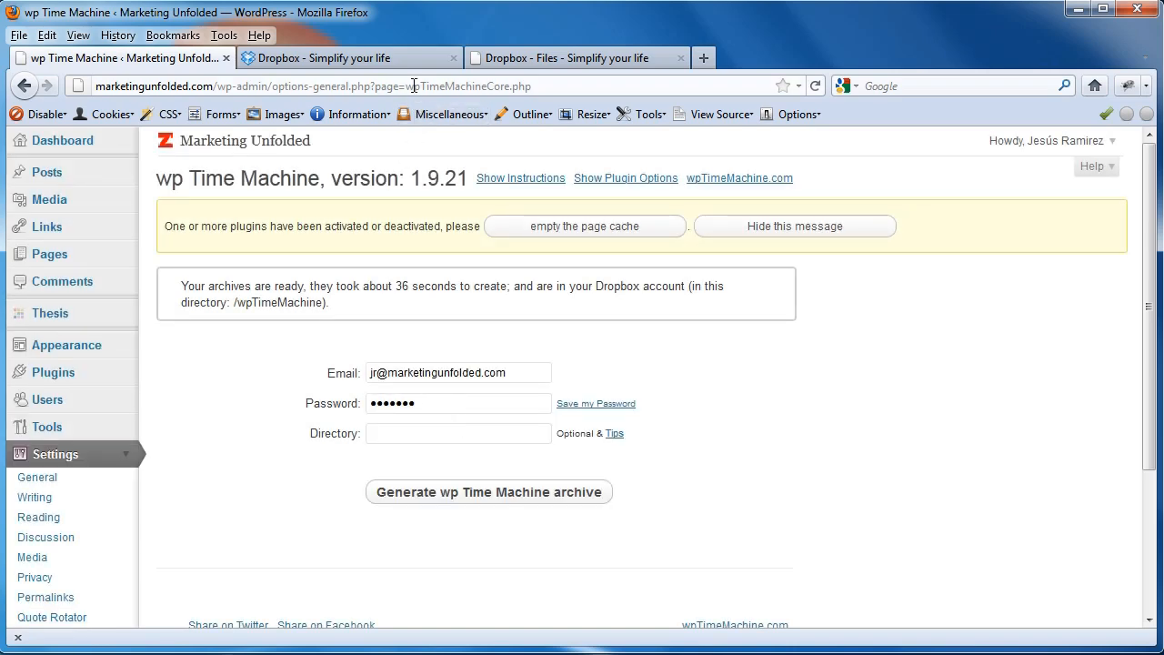
{"action": "left_click", "coordinate": [573, 58]}
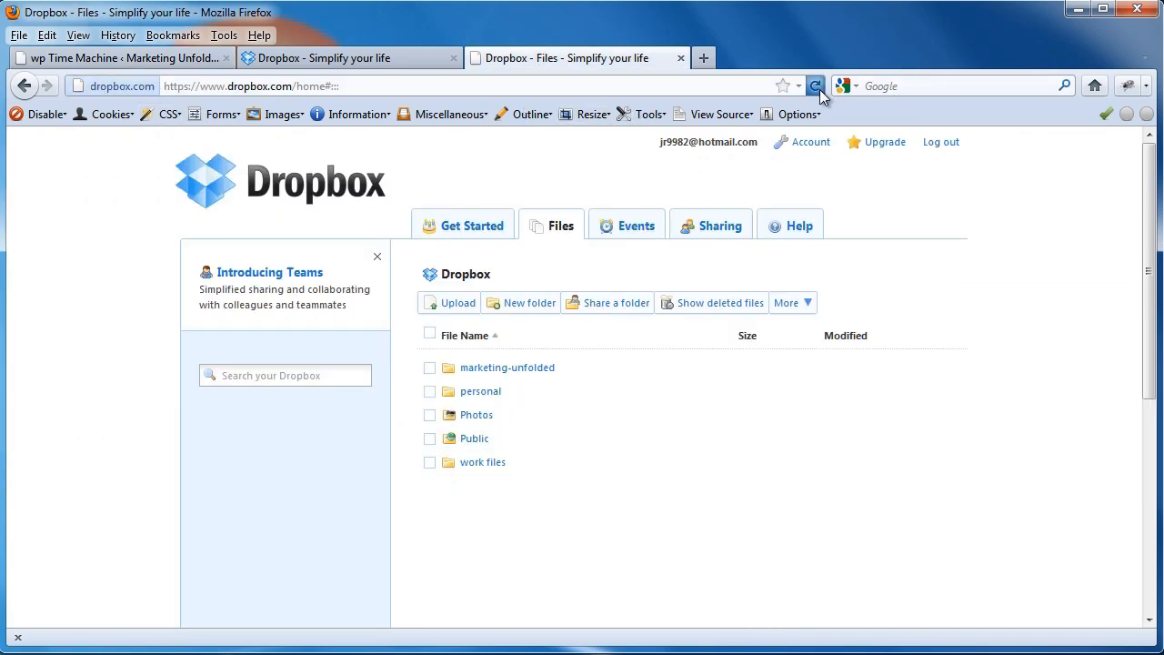
- Reload the Dropbox file list to reveal the new wpTimeMachine folder
{"action": "left_click", "coordinate": [816, 85]}
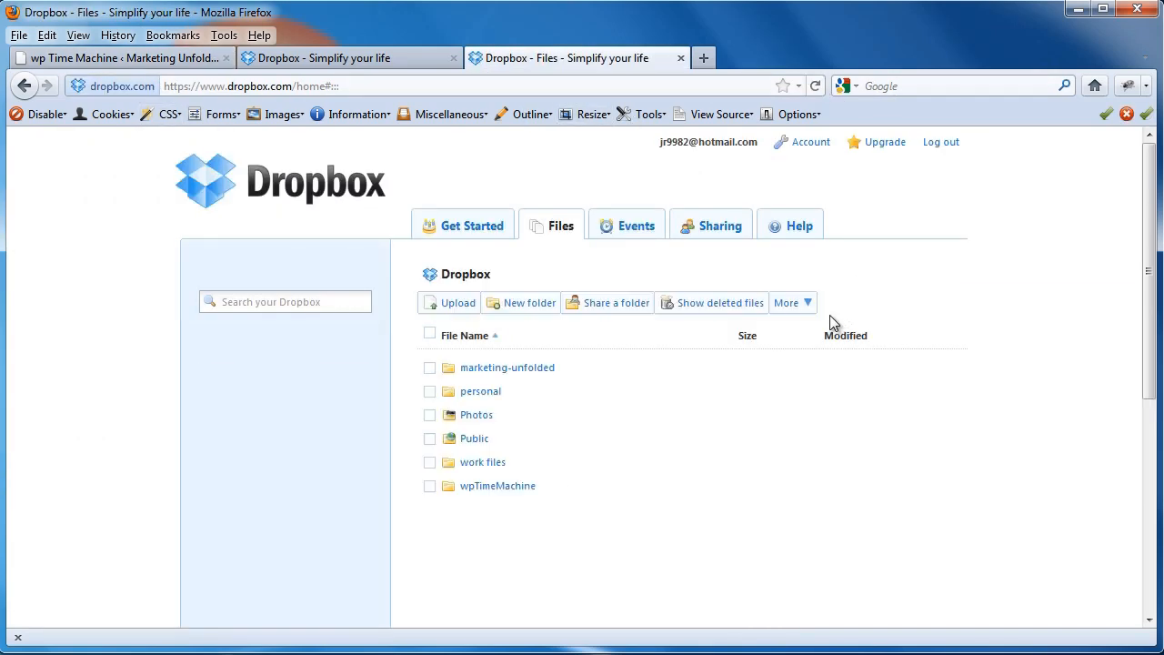
{"action": "mouse_move", "coordinate": [498, 485]}
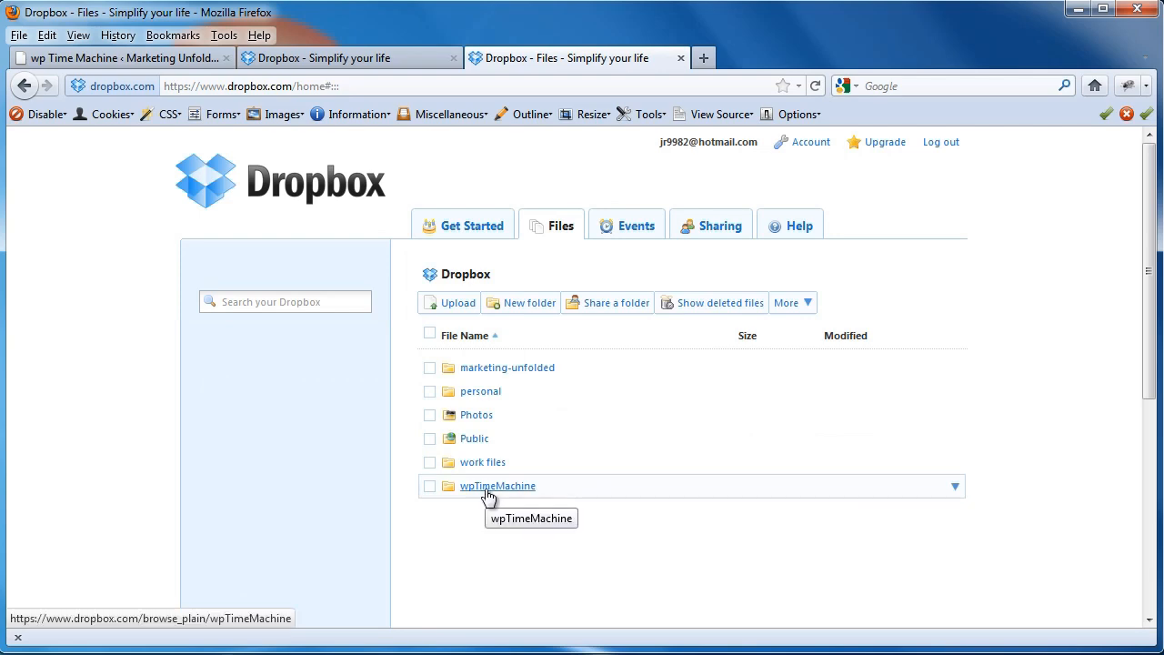
{"action": "mouse_move", "coordinate": [500, 496]}
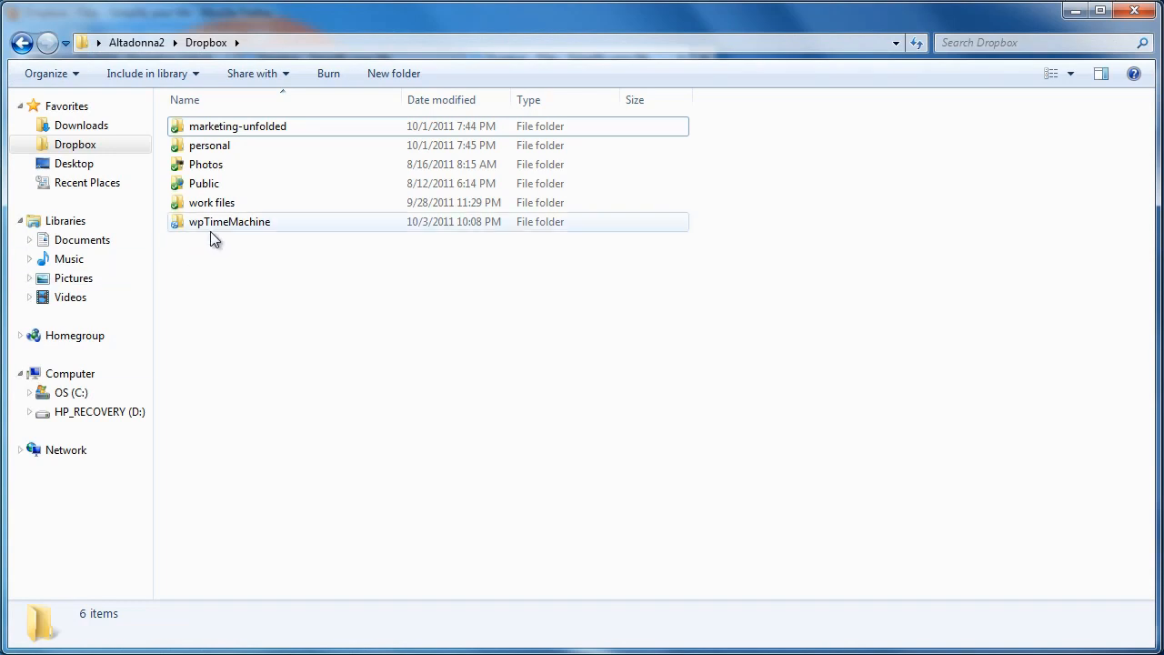
{"action": "mouse_move", "coordinate": [229, 221]}
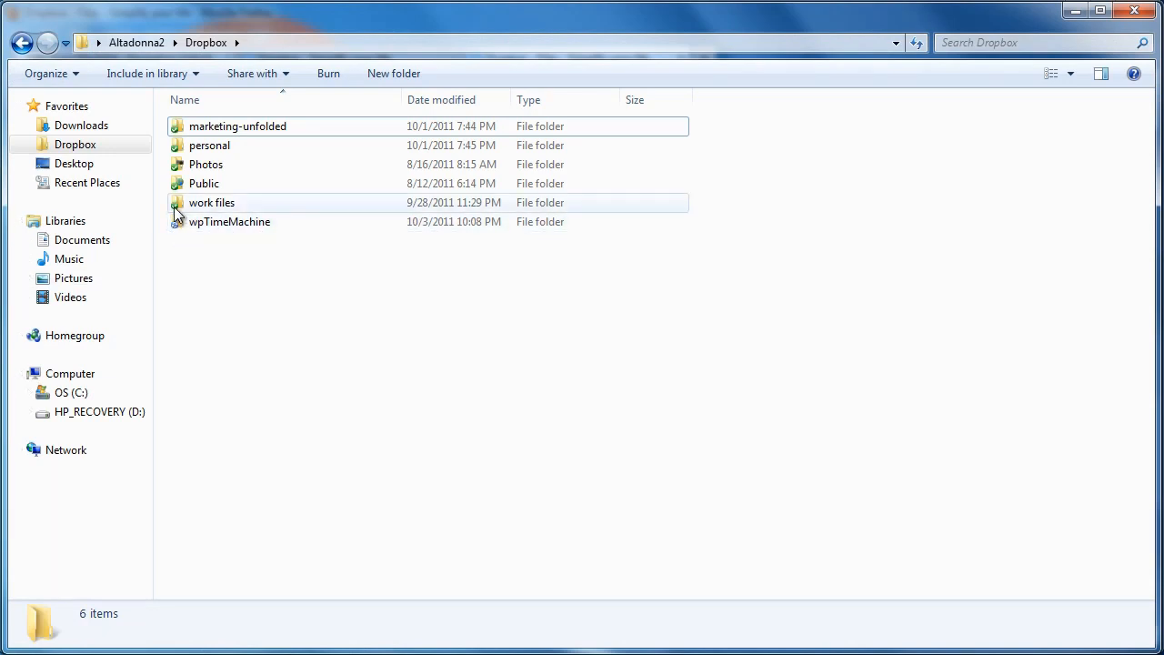
{"action": "mouse_move", "coordinate": [229, 221]}
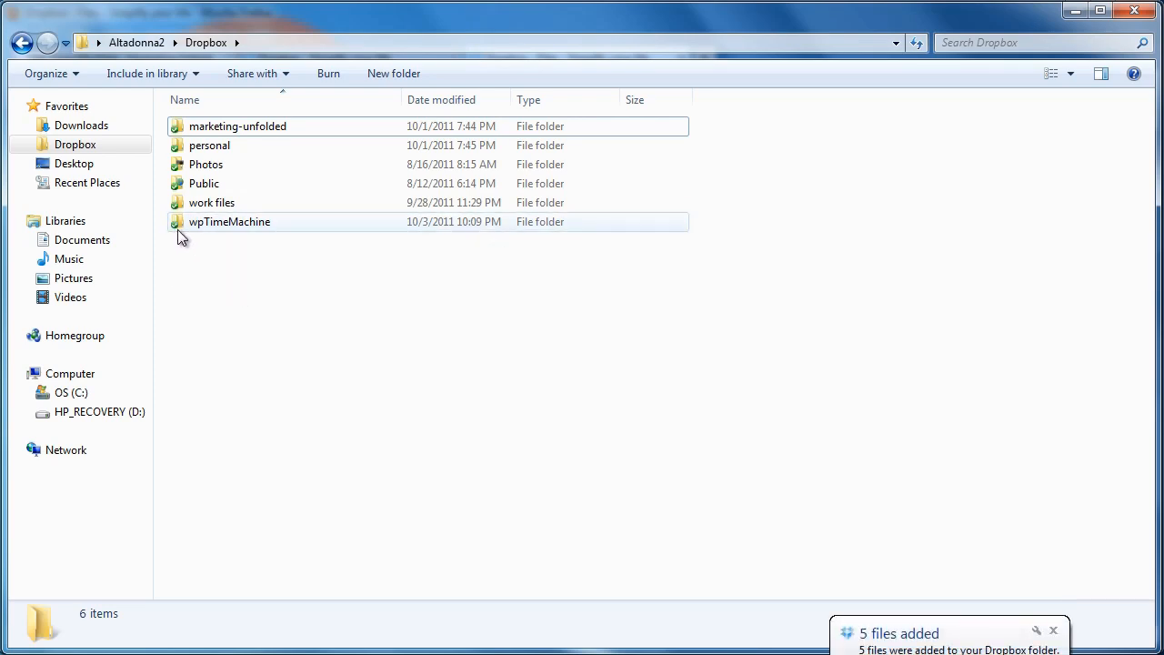
{"action": "mouse_move", "coordinate": [194, 266]}
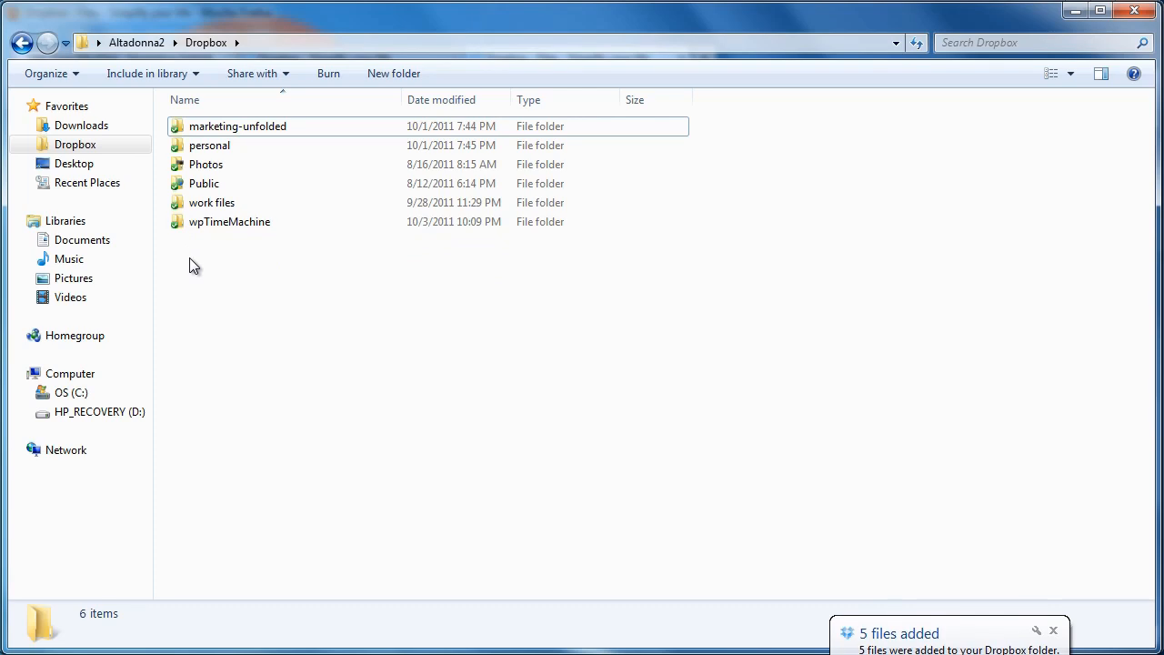
{"action": "mouse_move", "coordinate": [197, 269]}
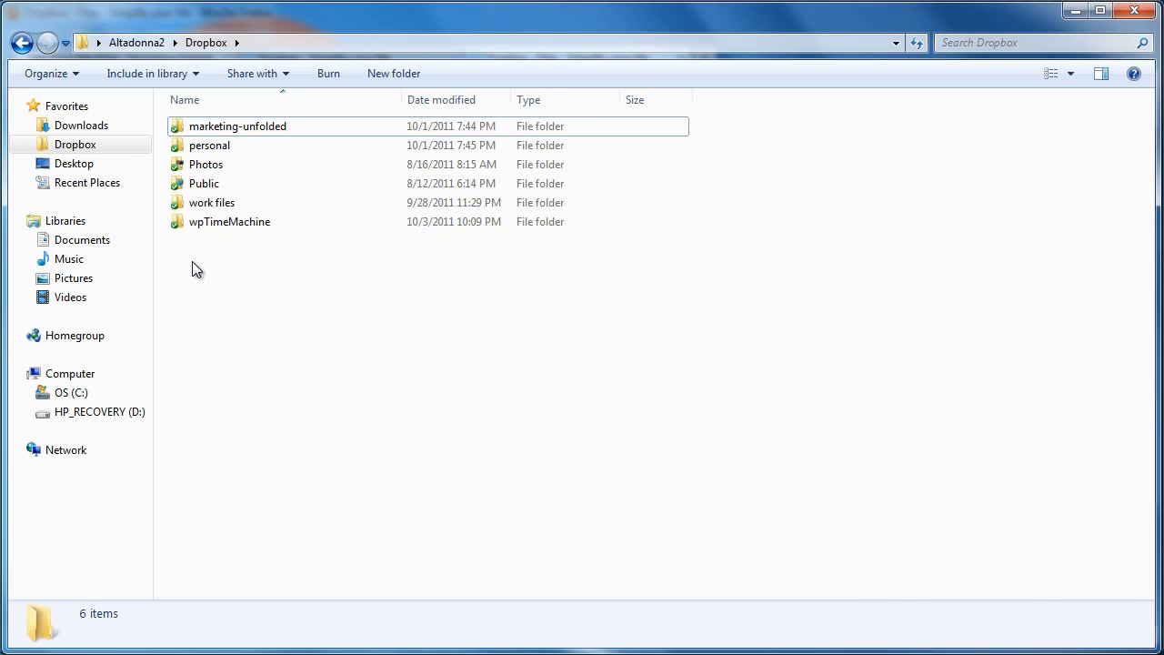
- Open the local wpTimeMachine folder, inspect its backup files, and open the content-files archive
{"action": "double_click", "coordinate": [229, 221]}
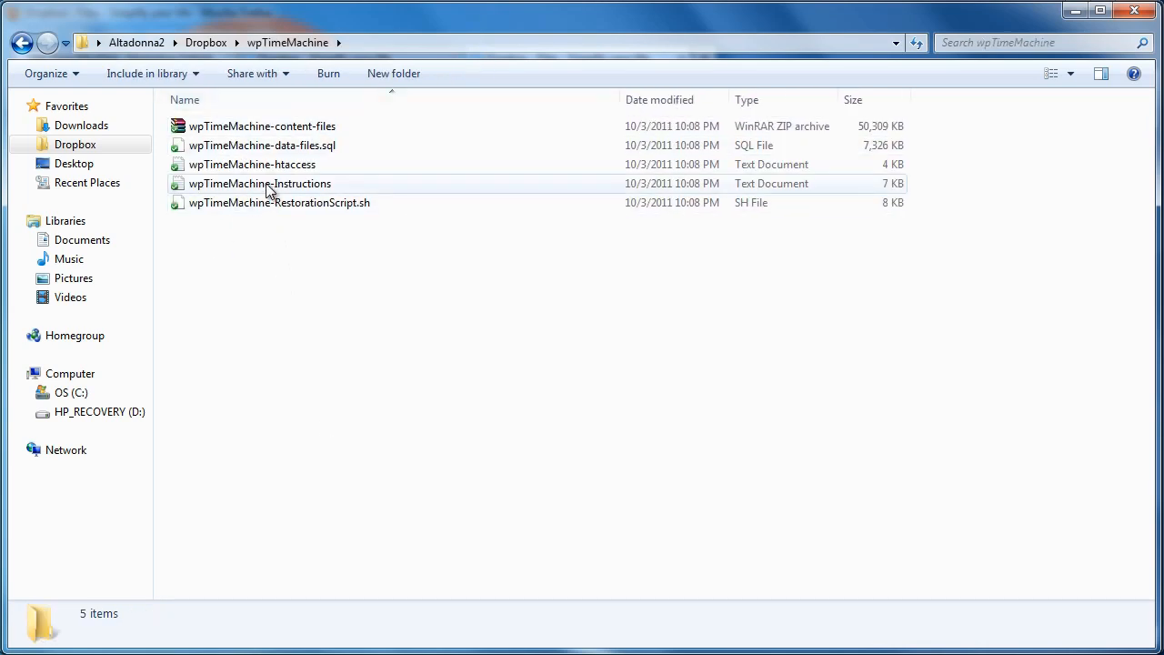
{"action": "left_click", "coordinate": [259, 183]}
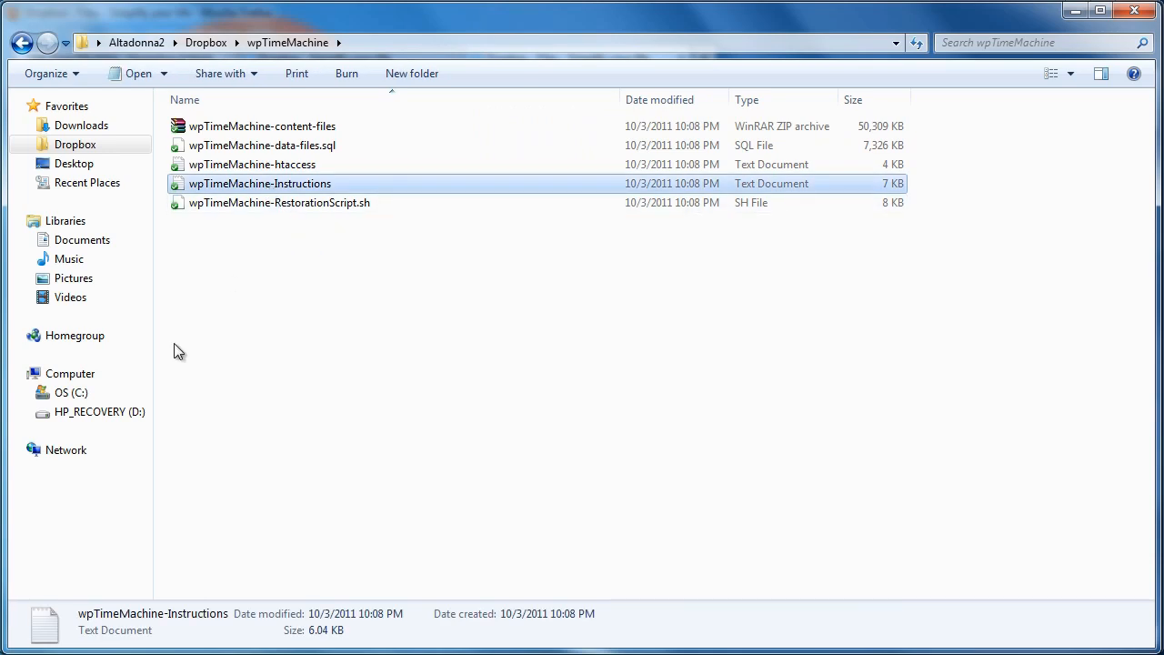
{"action": "left_click", "coordinate": [262, 145]}
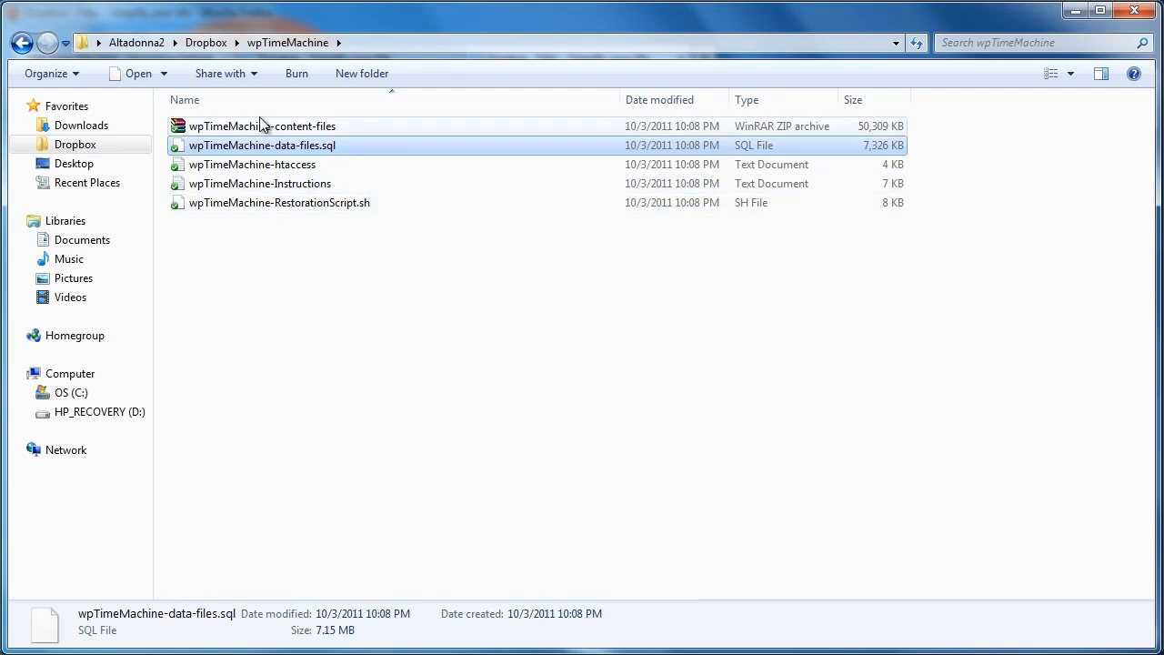
{"action": "double_click", "coordinate": [262, 126]}
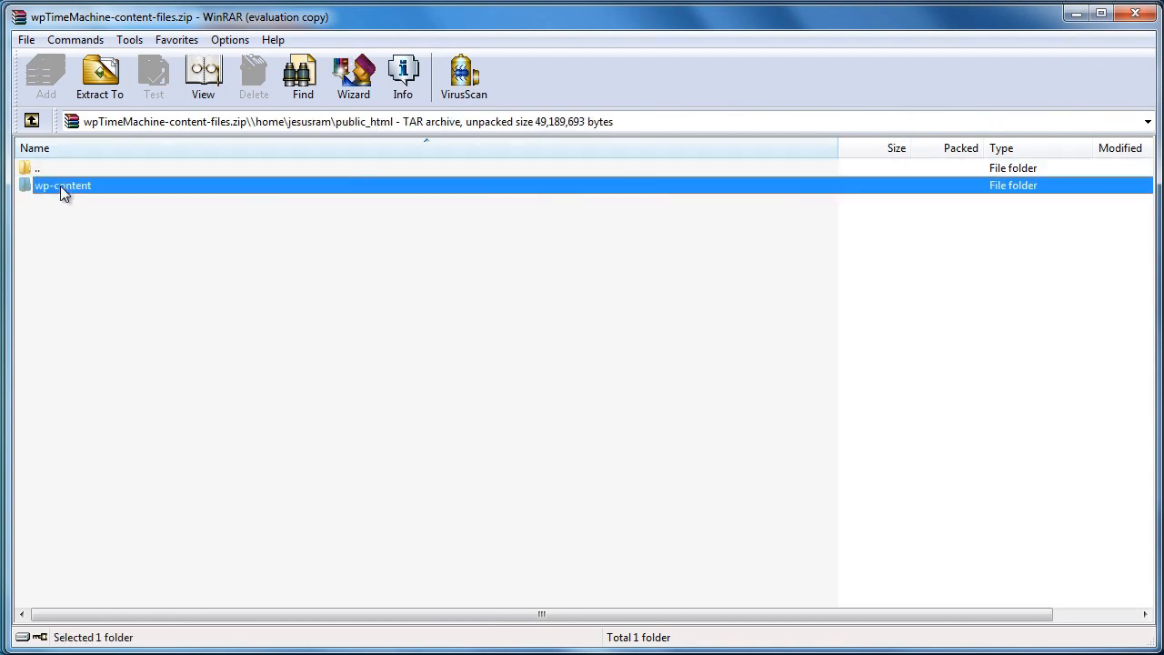
- Browse the archive from wp-content down to the thesis_18 theme's custom folder
{"action": "double_click", "coordinate": [63, 184]}
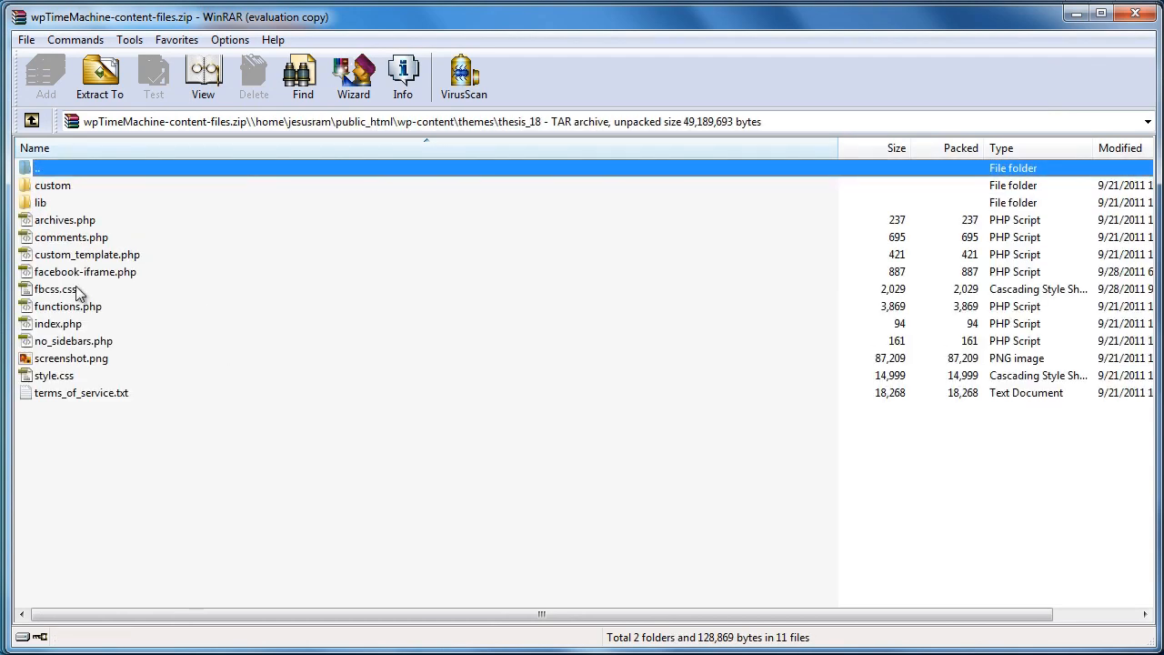
{"action": "double_click", "coordinate": [52, 185]}
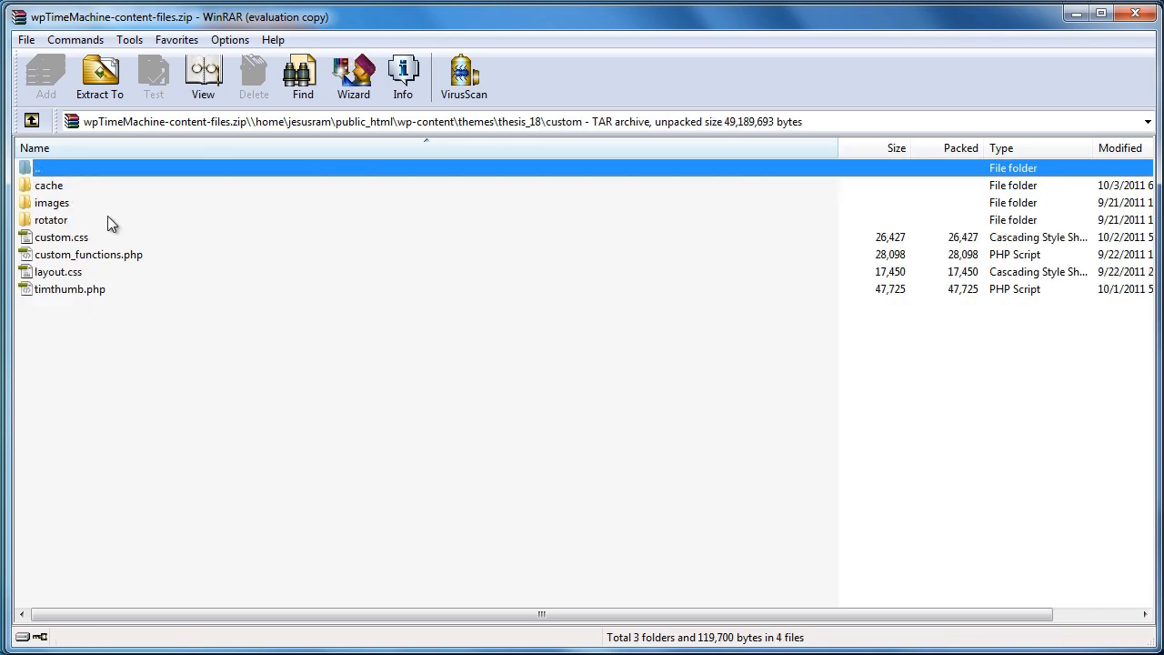
{"action": "mouse_move", "coordinate": [337, 441]}
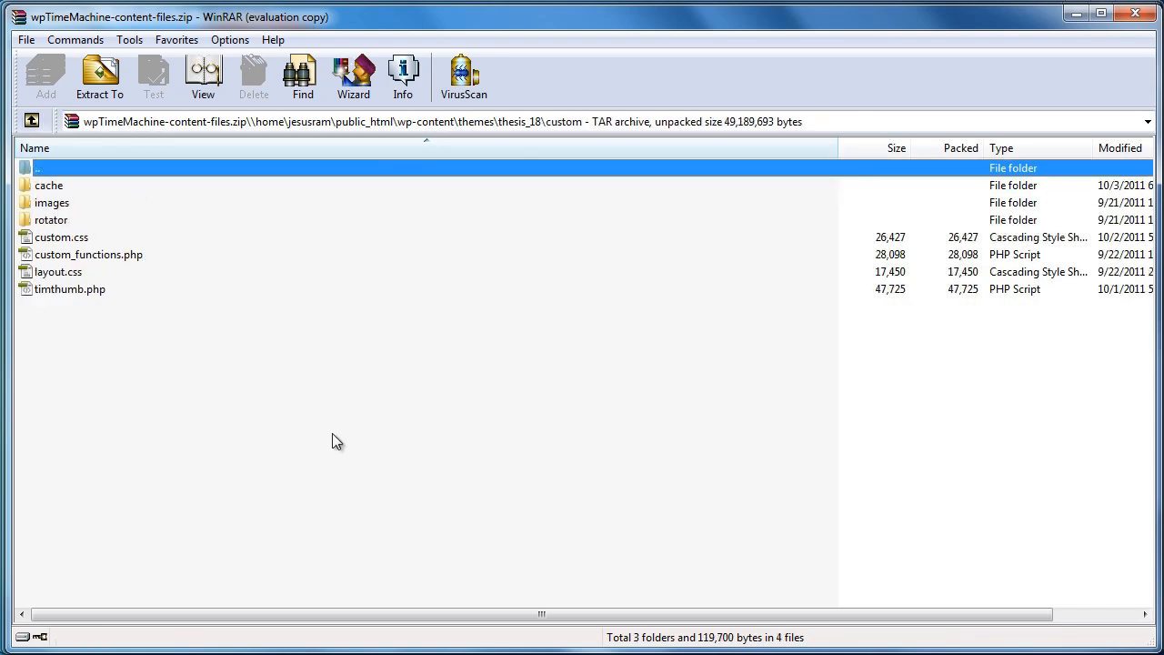
{"action": "mouse_move", "coordinate": [307, 445]}
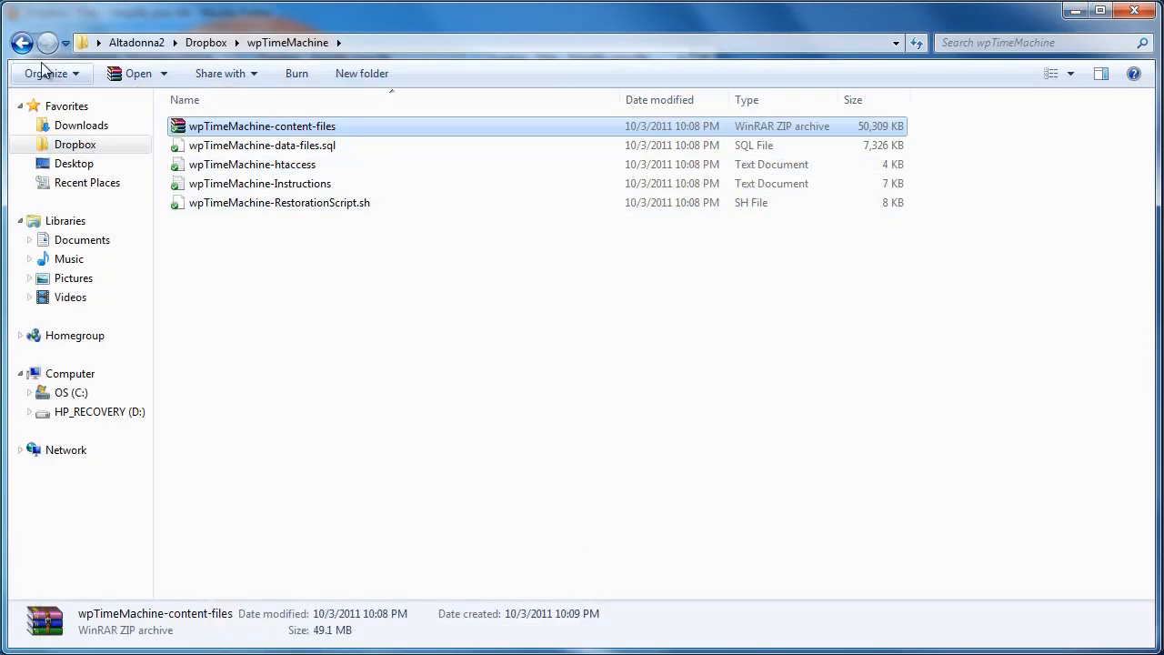
- Go back in Explorer to the Dropbox folder showing wpTimeMachine among six folders
{"action": "left_click", "coordinate": [22, 43]}
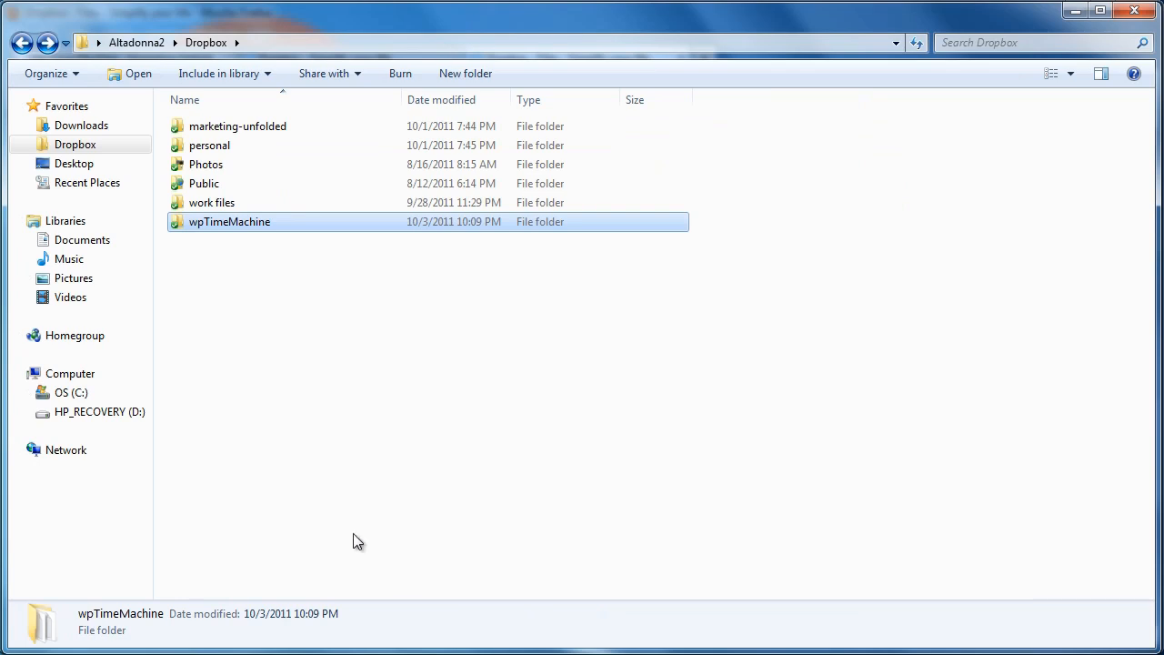
{"action": "mouse_move", "coordinate": [338, 402]}
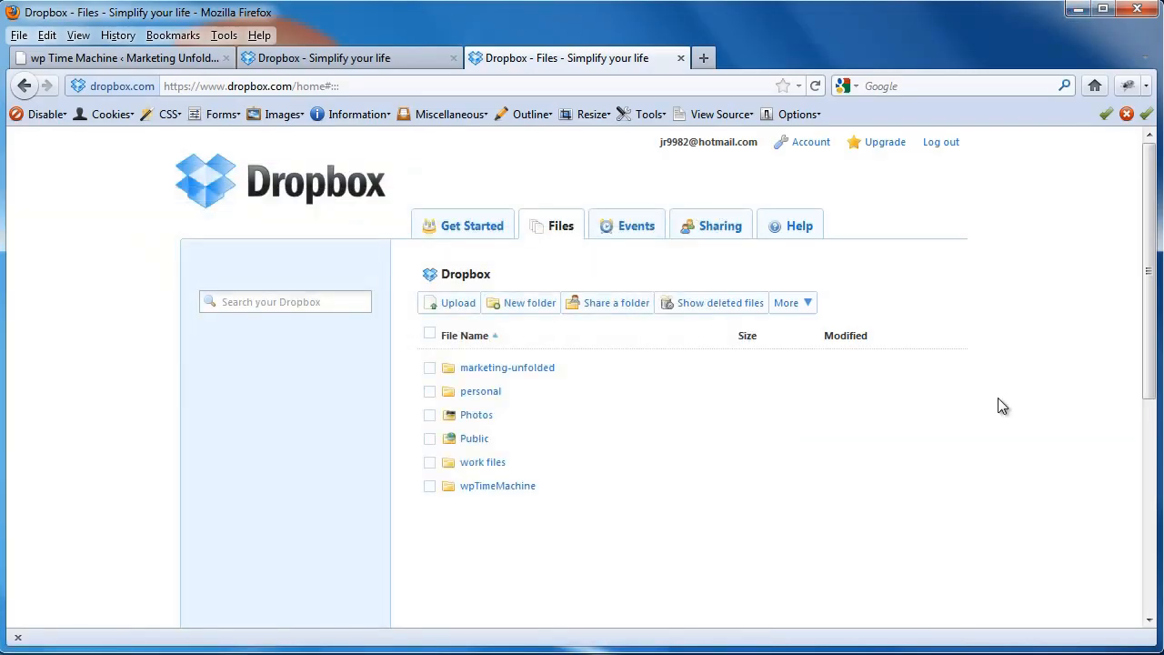
{"action": "mouse_move", "coordinate": [352, 212]}
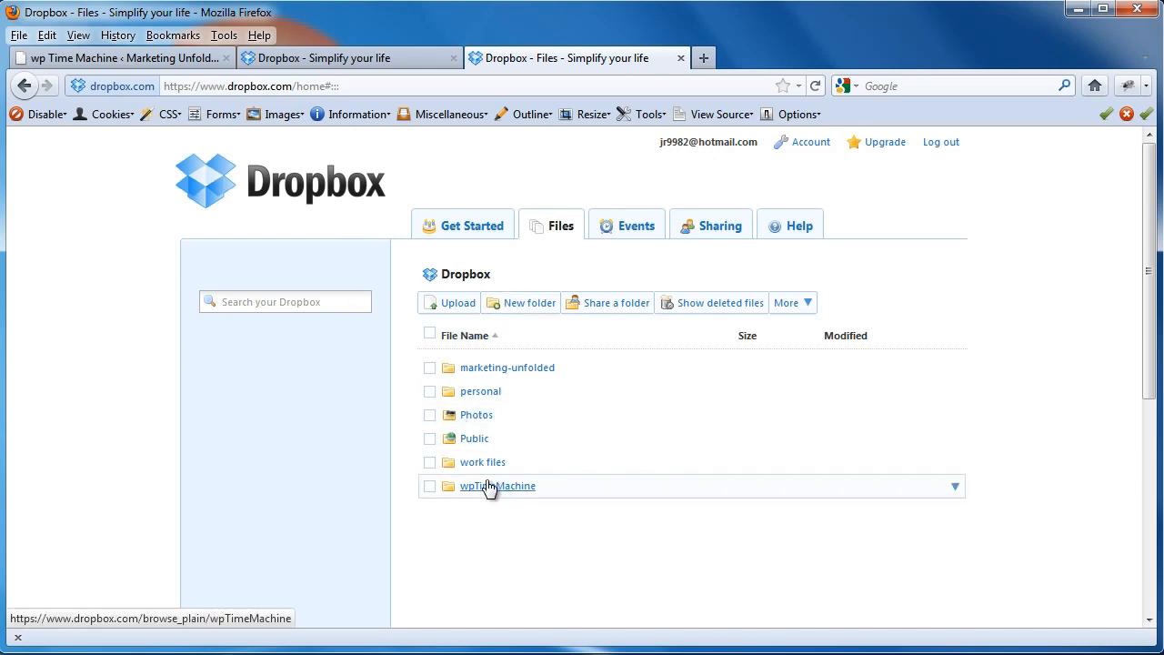
{"action": "mouse_move", "coordinate": [109, 537]}
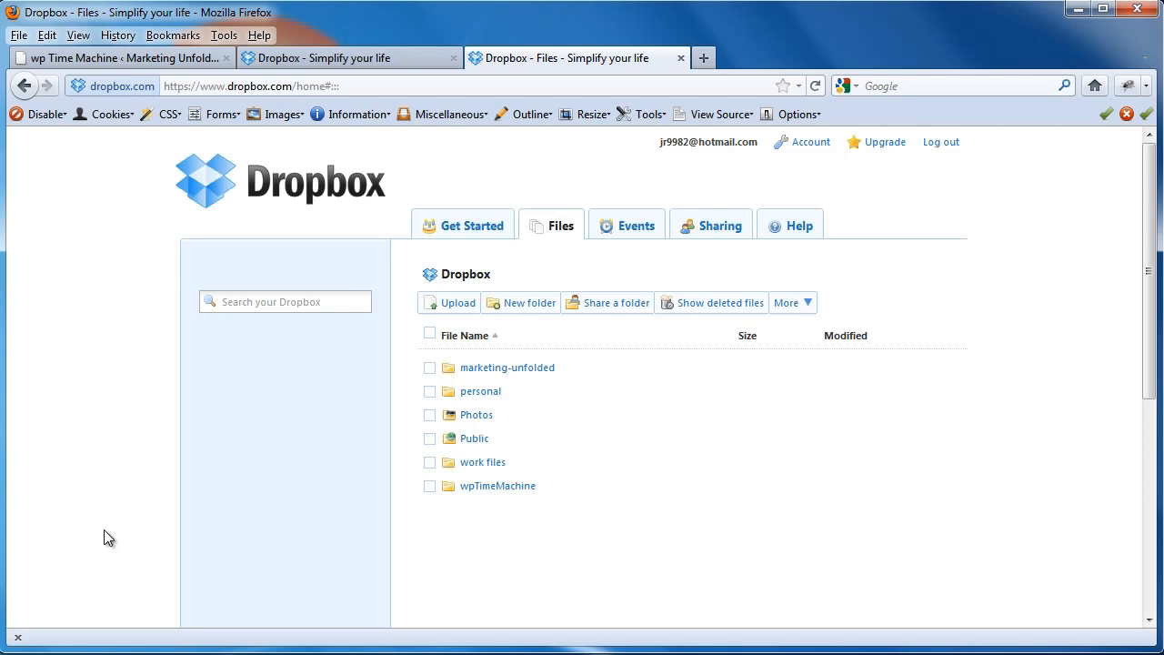
- Return to the Marketing Unfolded homepage tab after confirming wpTimeMachine on Dropbox online
{"action": "left_click", "coordinate": [123, 57]}
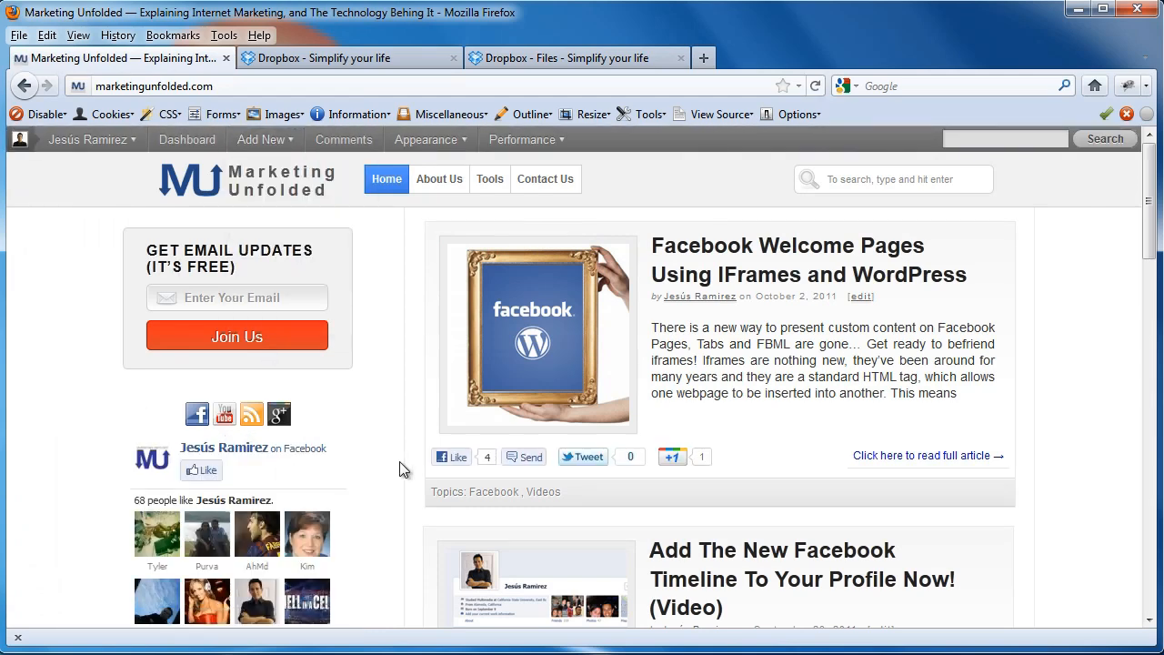
{"action": "mouse_move", "coordinate": [414, 451]}
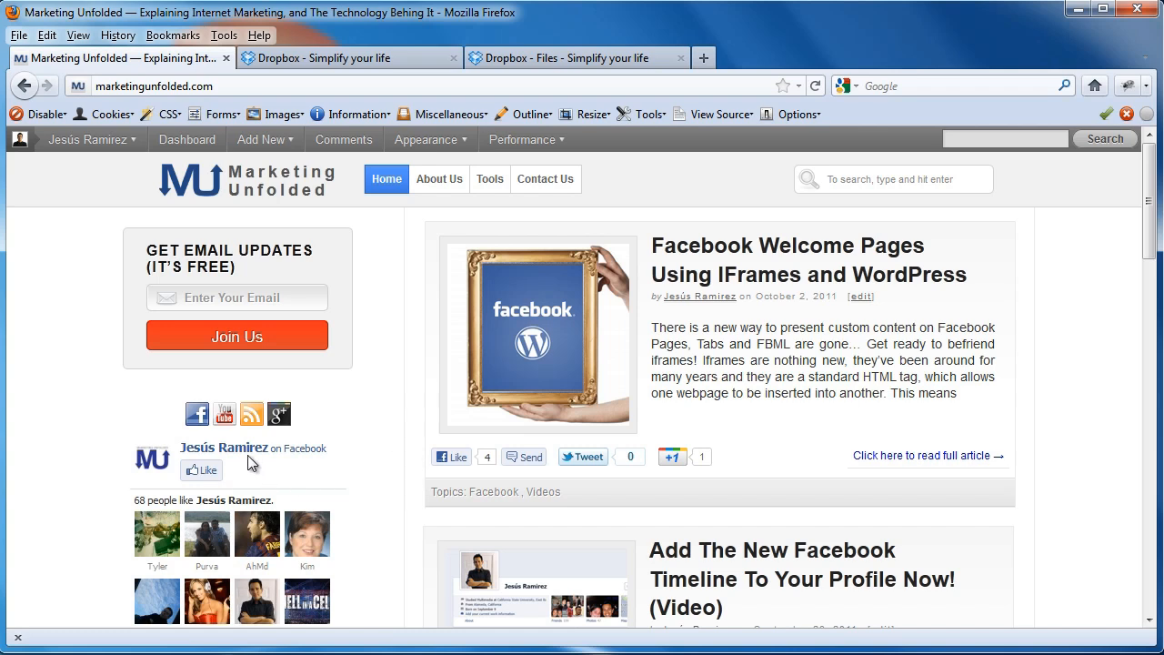
{"action": "mouse_move", "coordinate": [307, 477]}
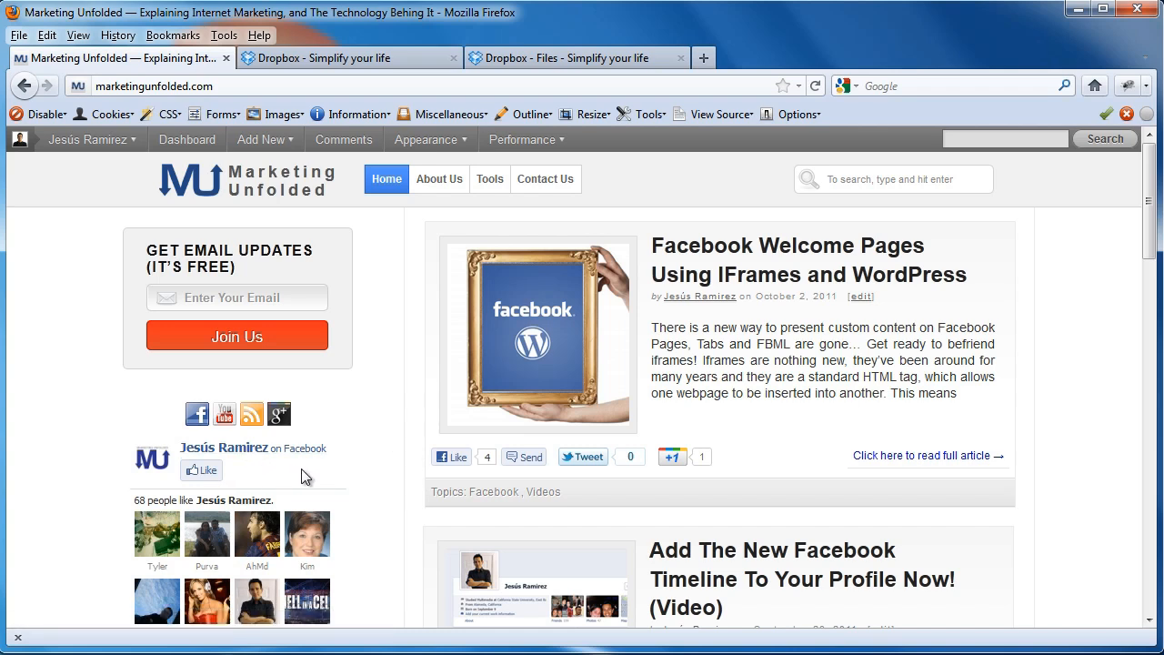
{"action": "mouse_move", "coordinate": [312, 483]}
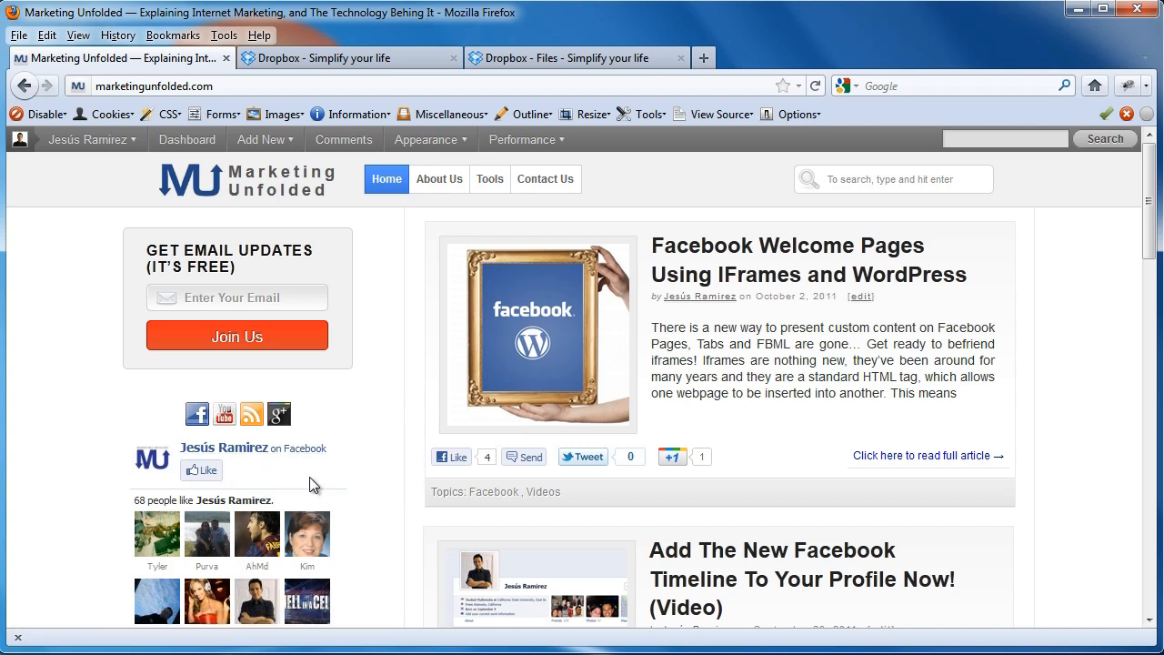